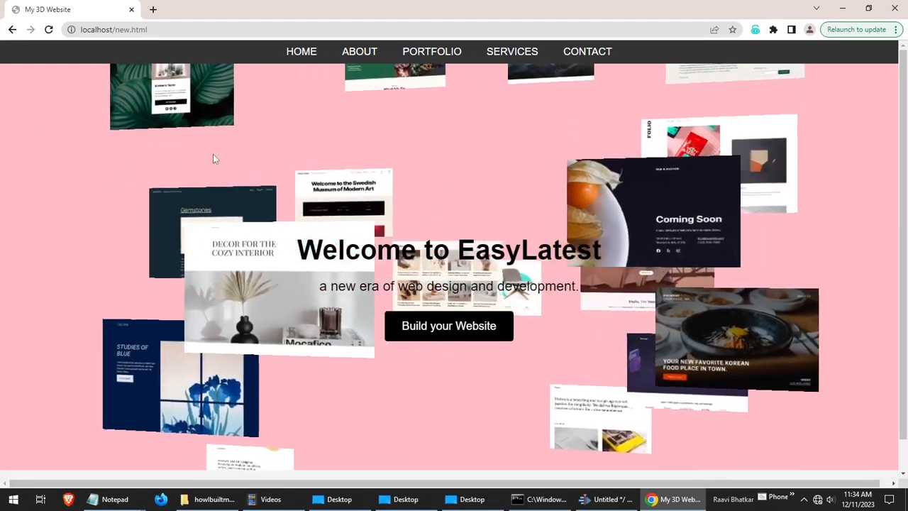
Reload localhost/new.html in Chrome to get a fresh arrangement of screenshot planes.
left_click(48, 29)
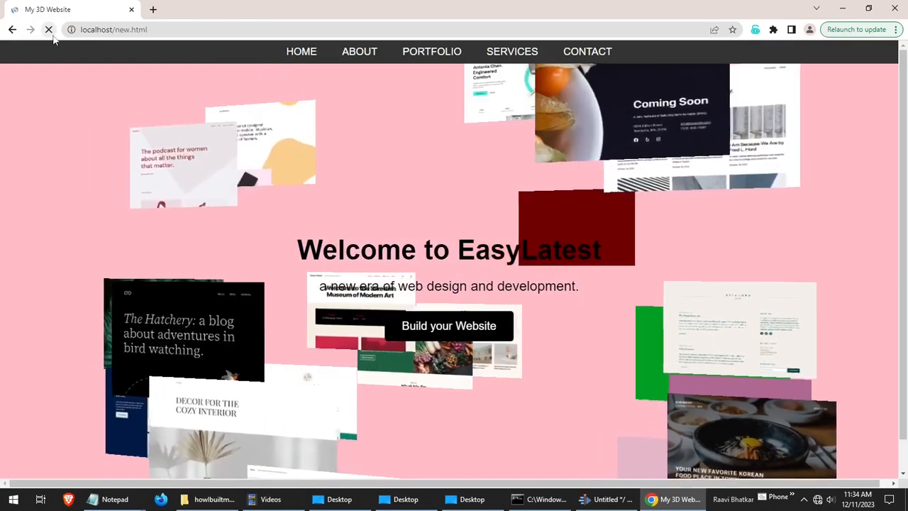
left_click(48, 28)
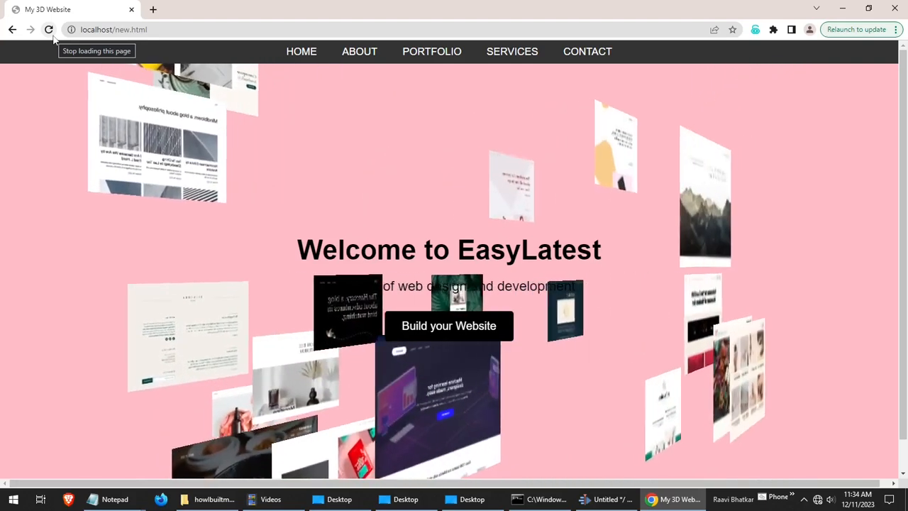
Complete the hero h1 in new.html to read 'Welcome to EasyLatest'.
left_click(600, 499)
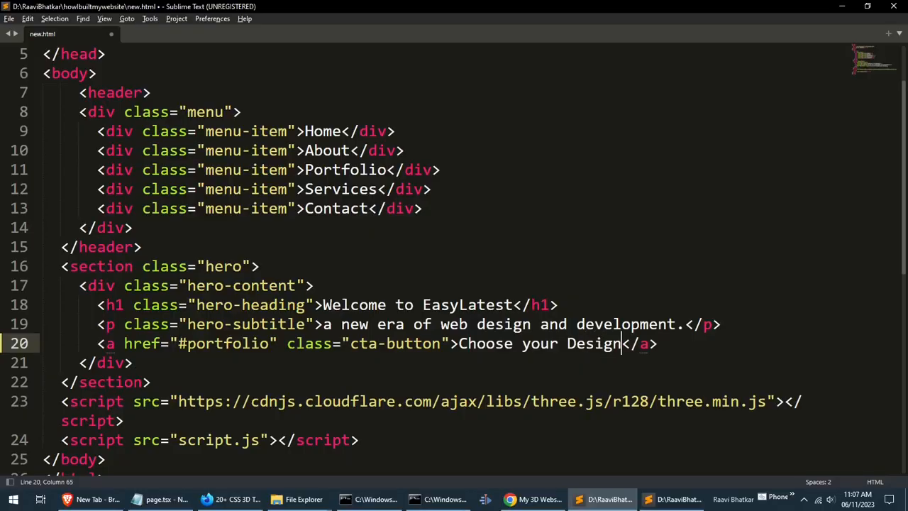
left_click(509, 499)
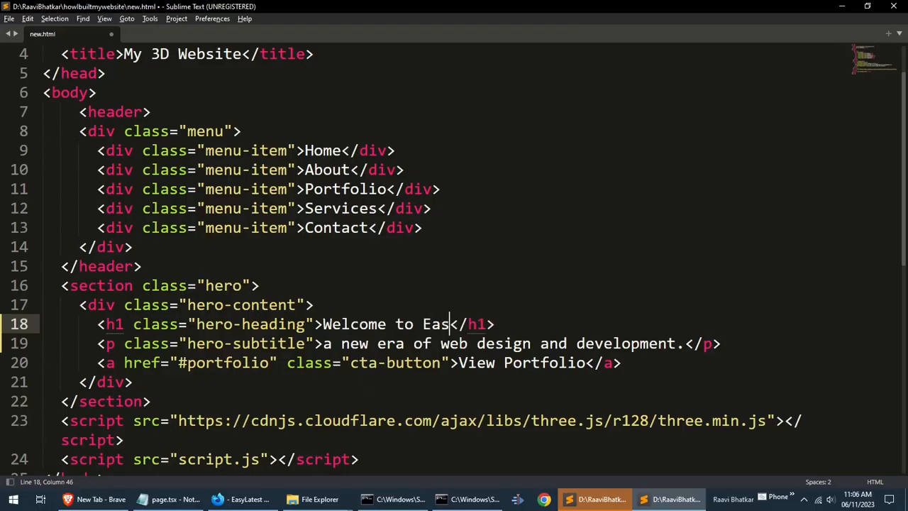
type("yLates")
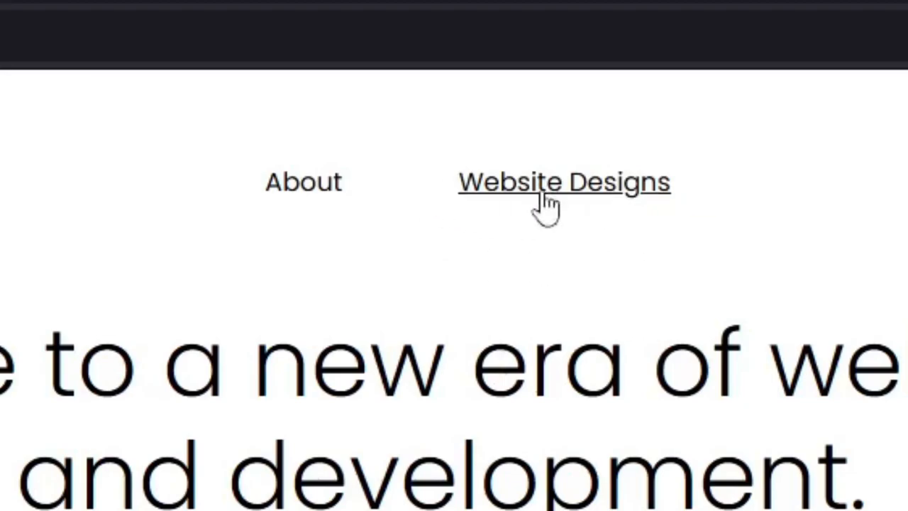
Copy the website screenshots into a new img folder and rename the first to 1.png.
left_click(304, 500)
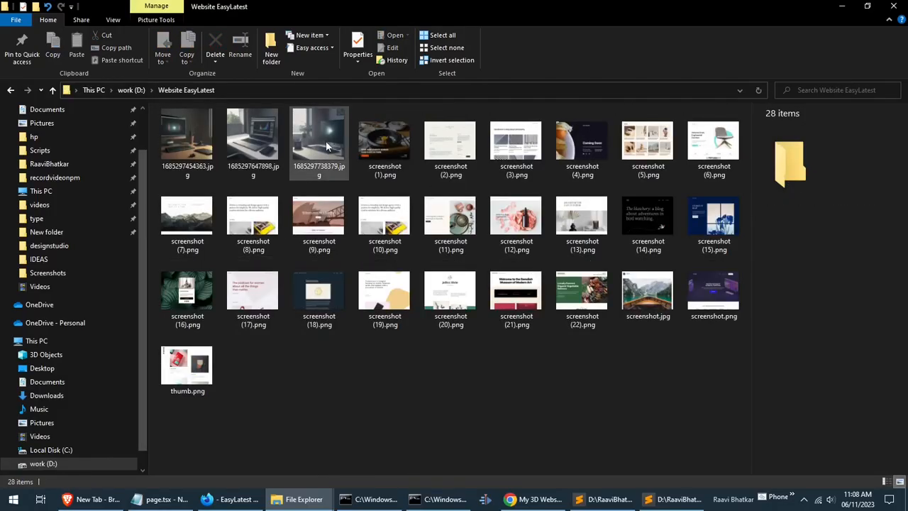
left_click(384, 142)
type("img")
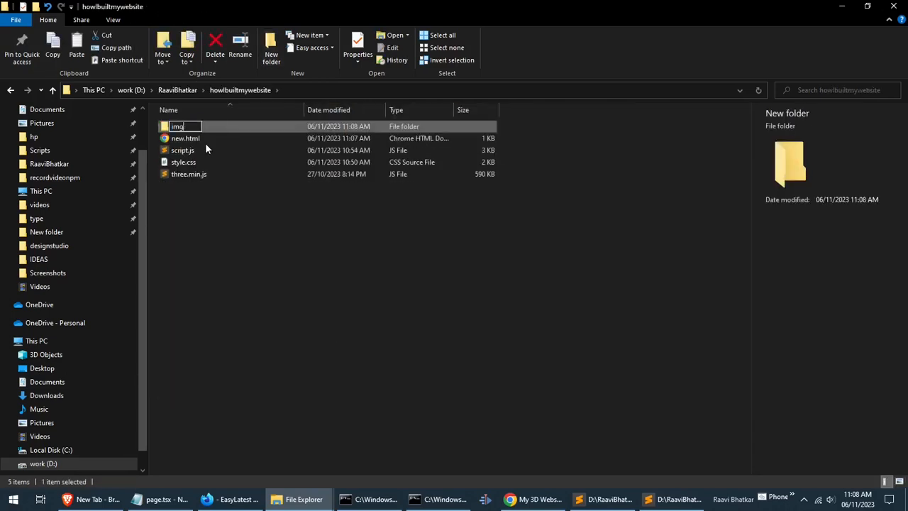
double_click(175, 126)
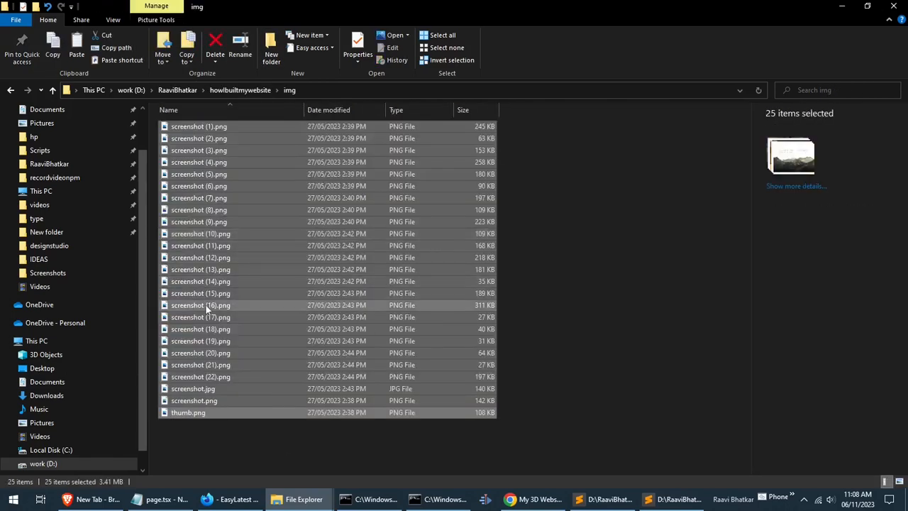
left_click(198, 126)
type("1")
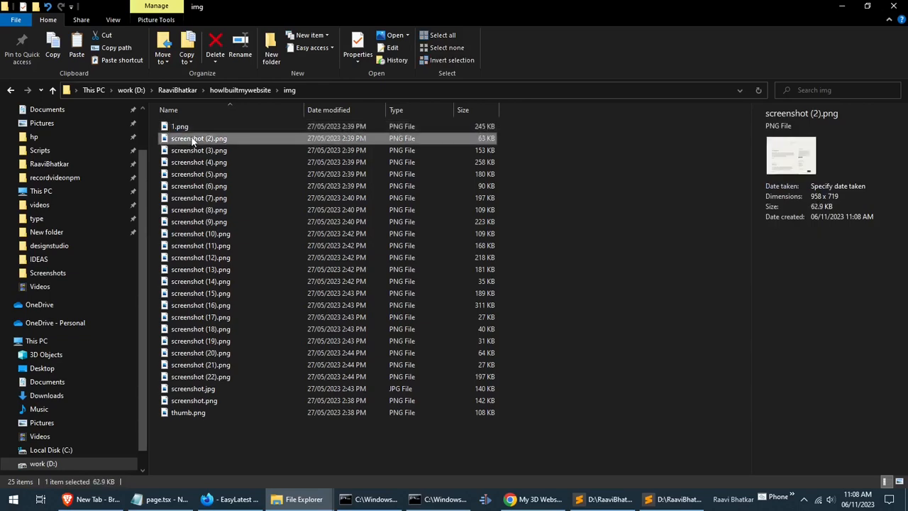
Ask ChatGPT for a script to rename all files in a folder like 1.png 2.png.
left_click(230, 500)
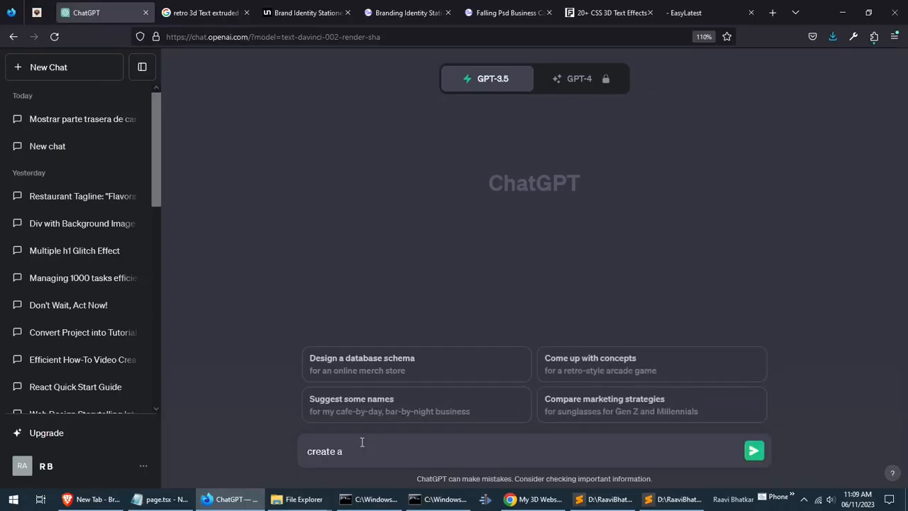
type("script to rename all files in a folder like 1.png 2.png")
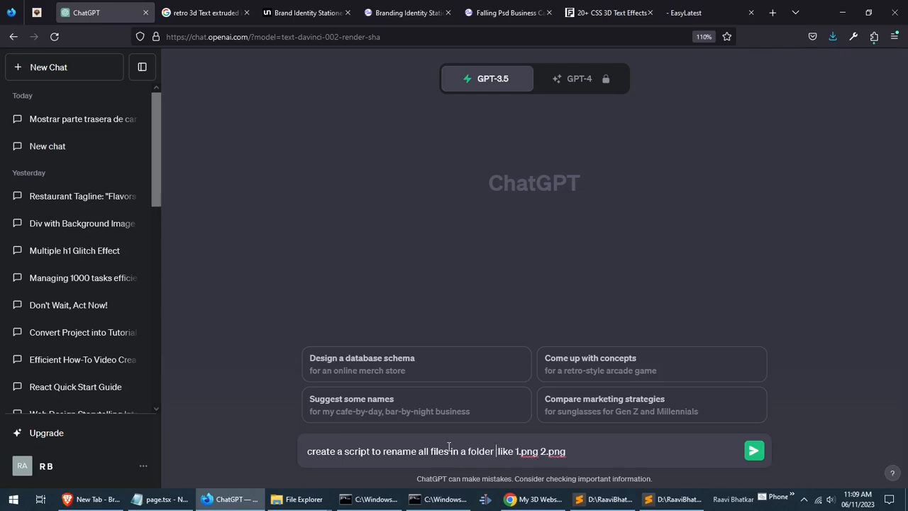
left_click(753, 451)
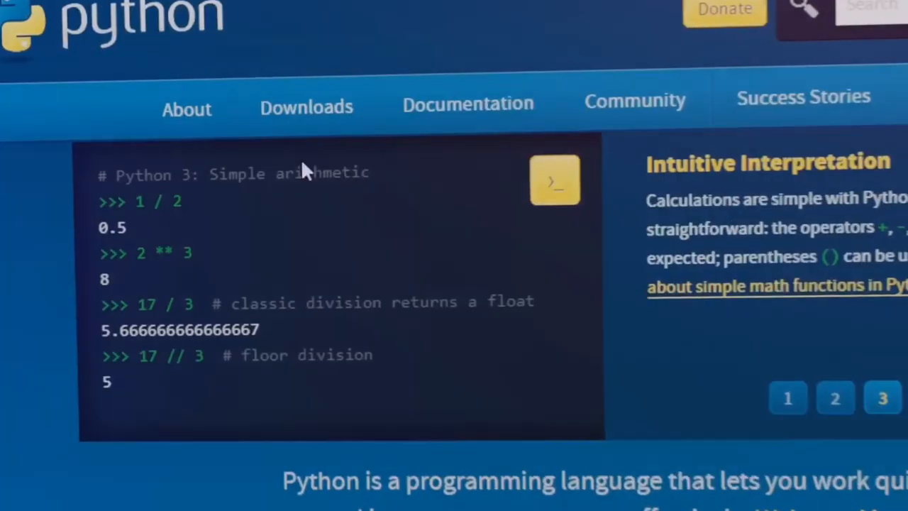
Download and install Python 3.11.4, then close the successful setup.
left_click(820, 60)
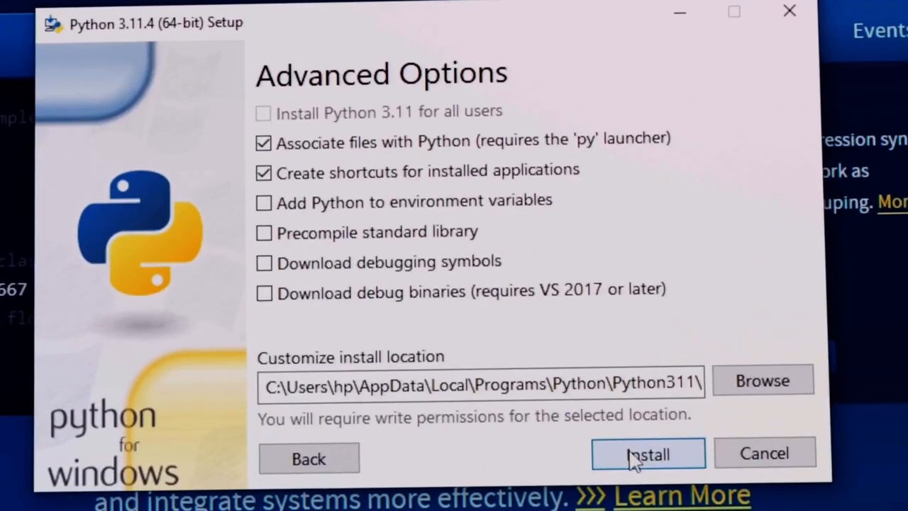
left_click(647, 454)
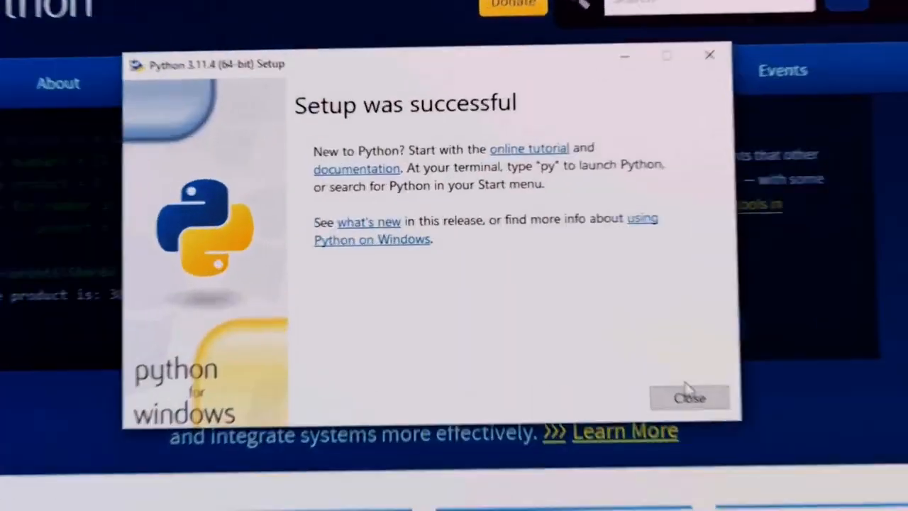
left_click(689, 397)
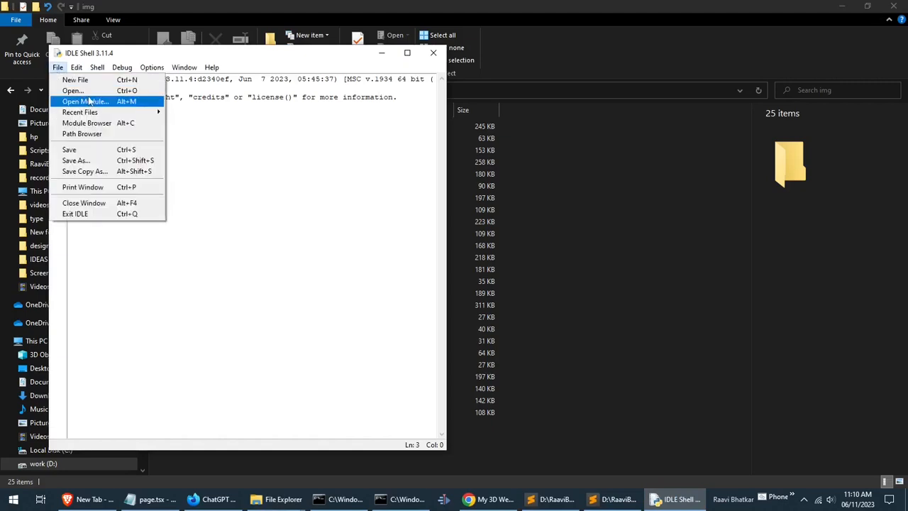
Paste the rename script into a new IDLE file with folder_path D:\RaaviBhatkar\howIbuiltmywebsite\img.
left_click(75, 79)
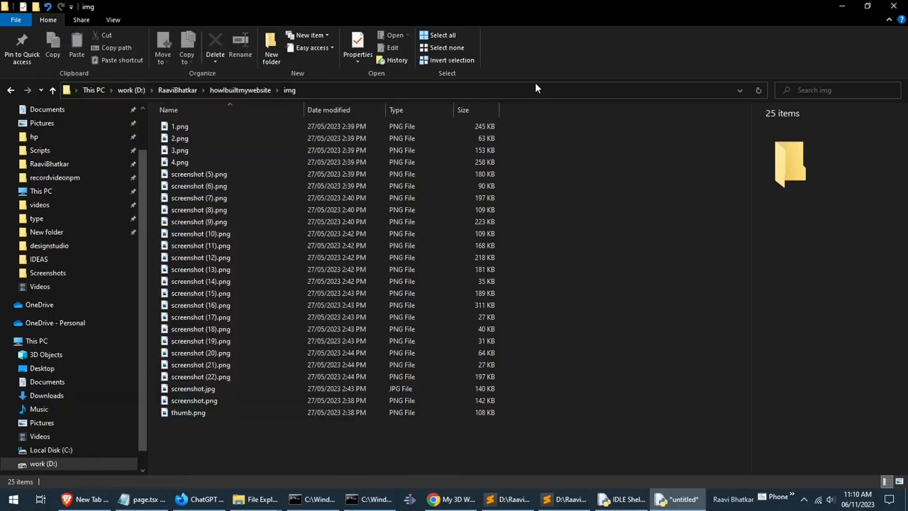
left_click(678, 499)
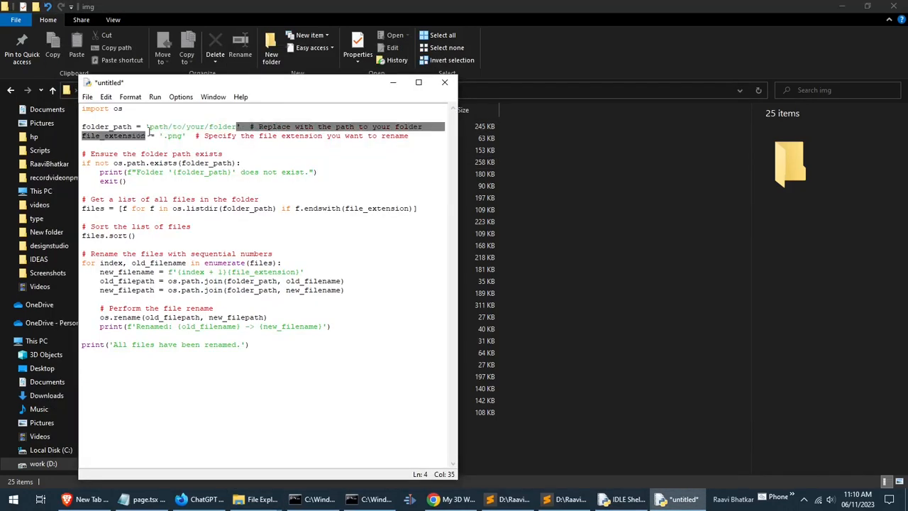
type("D:\\RaaviBhatkar\\howIbuiltmywebsite\\img")
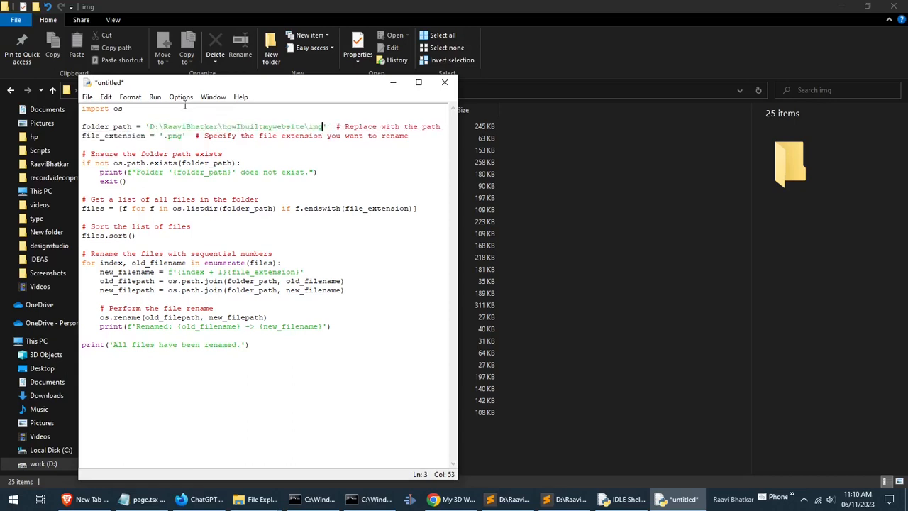
Run the module, saving the script as fastrename when prompted.
left_click(155, 96)
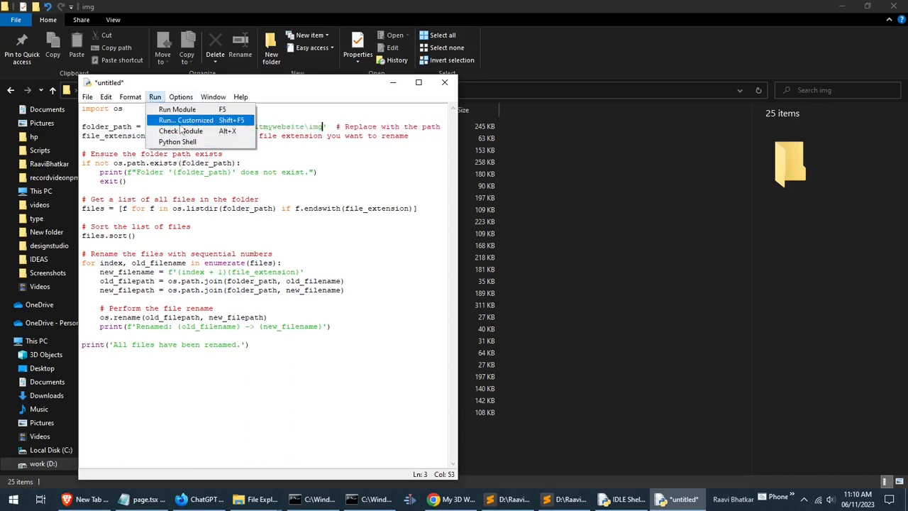
left_click(177, 108)
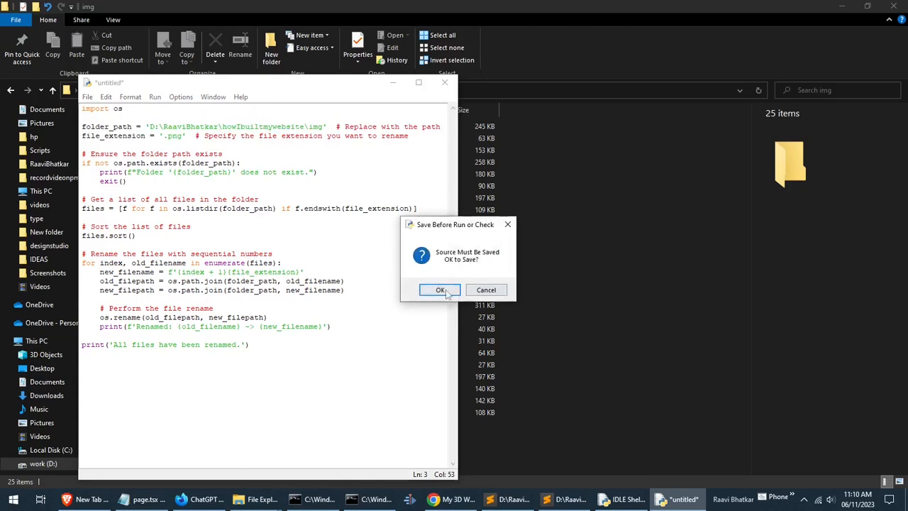
left_click(439, 289)
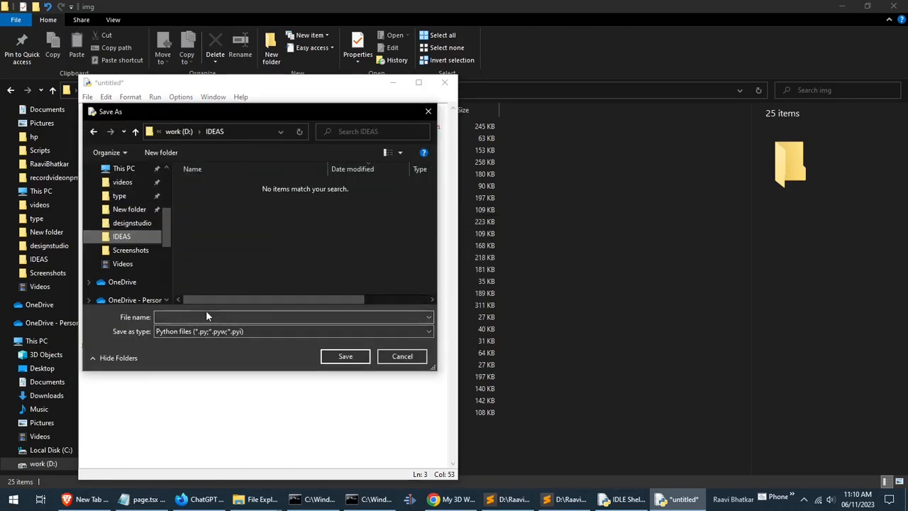
type("fast")
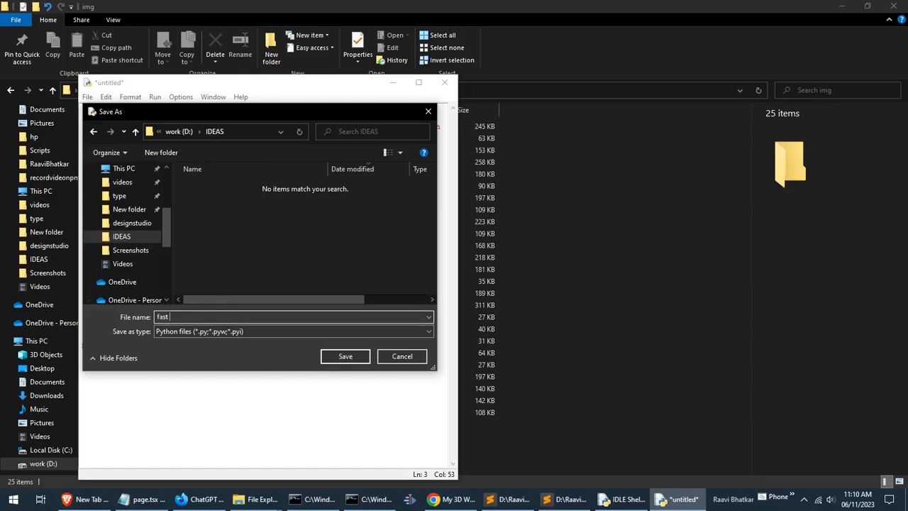
type("rename")
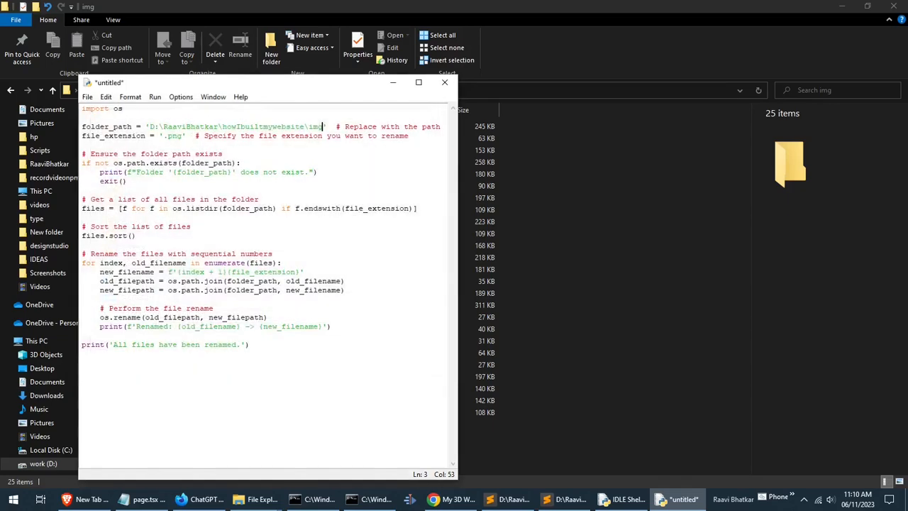
key("f5")
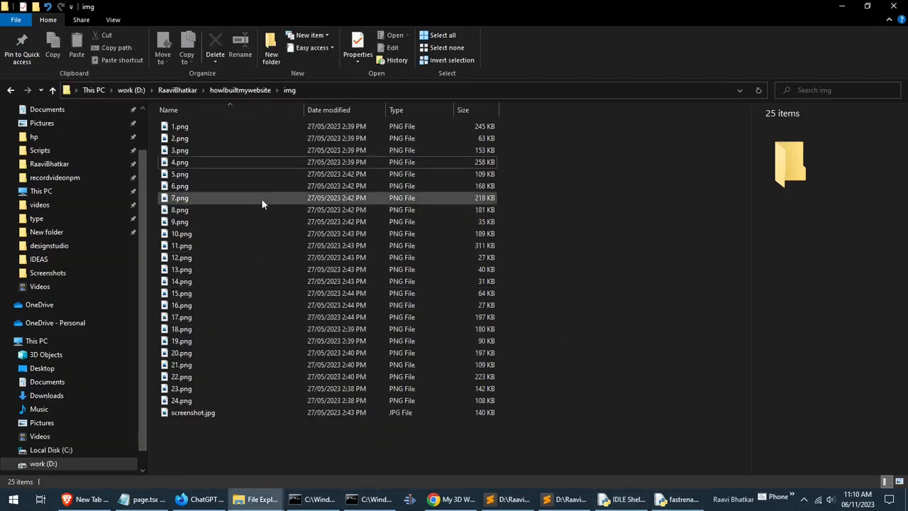
View the img folder to confirm screenshots are named 1.png through 24.png.
left_click(192, 411)
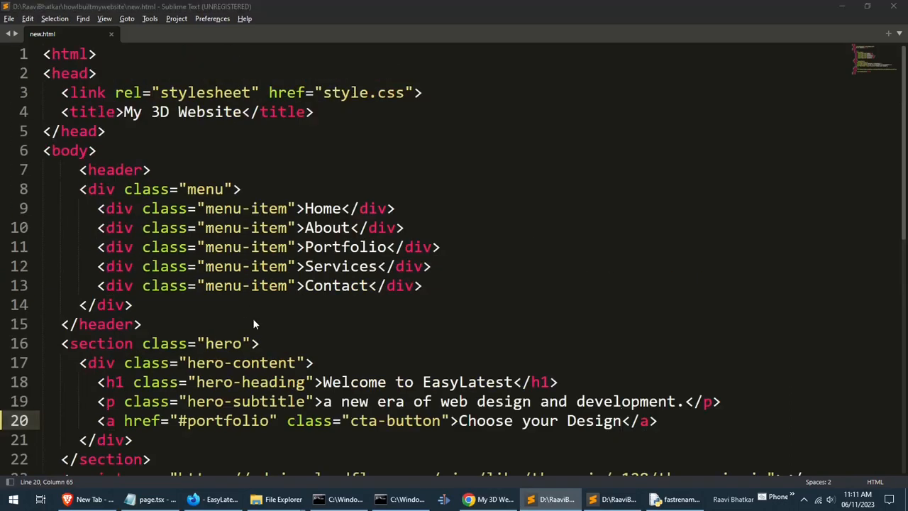
left_click(8, 18)
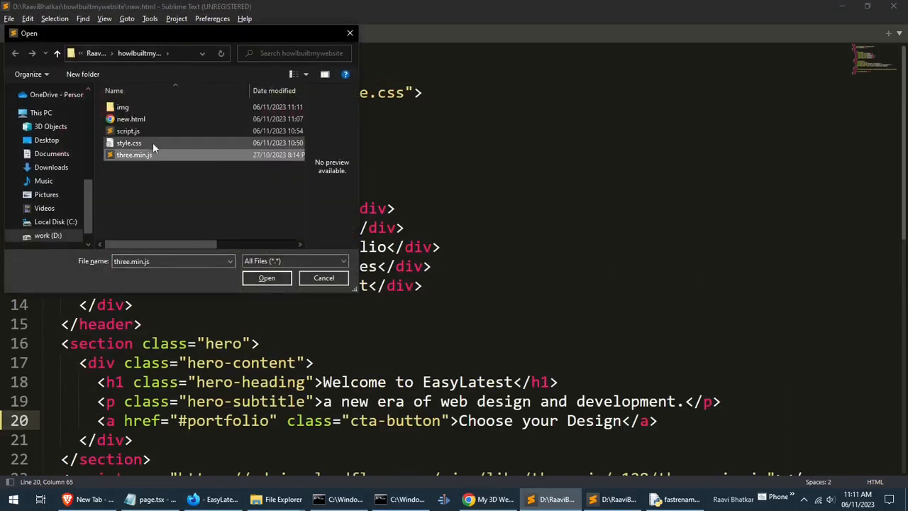
left_click(129, 142)
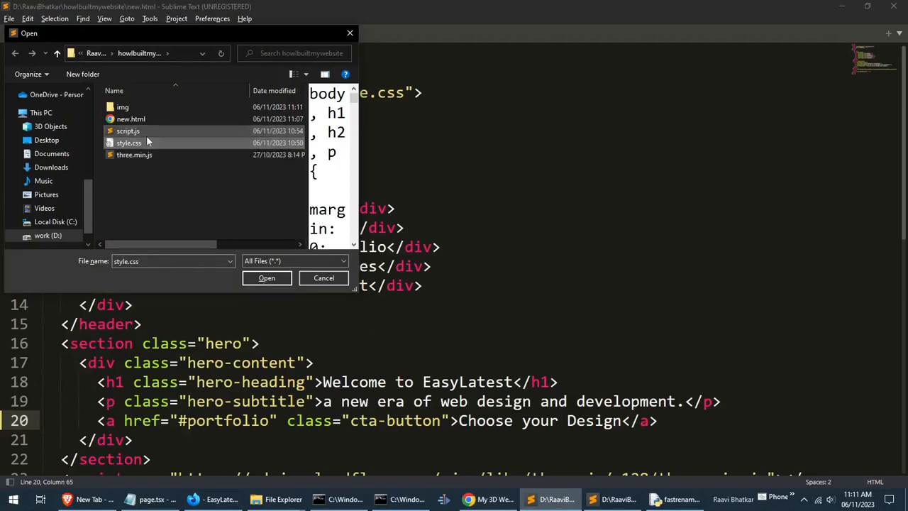
left_click(267, 277)
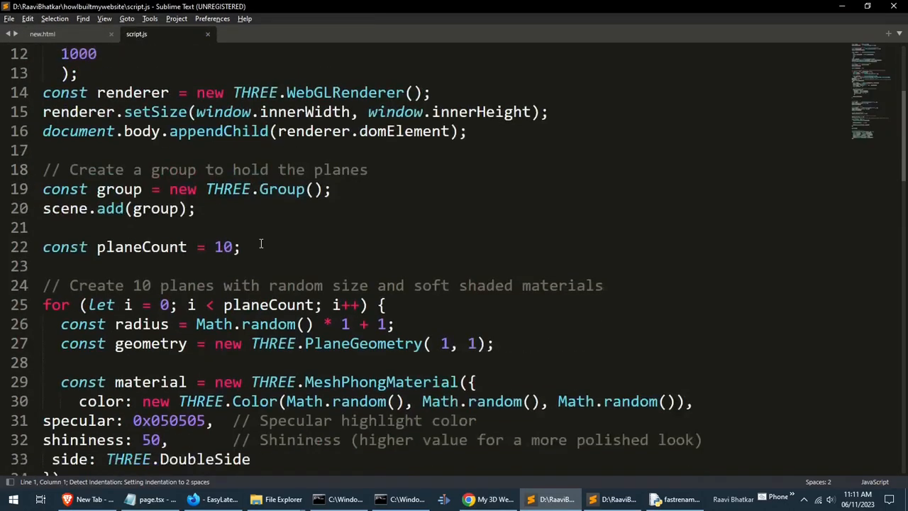
scroll("down", 3)
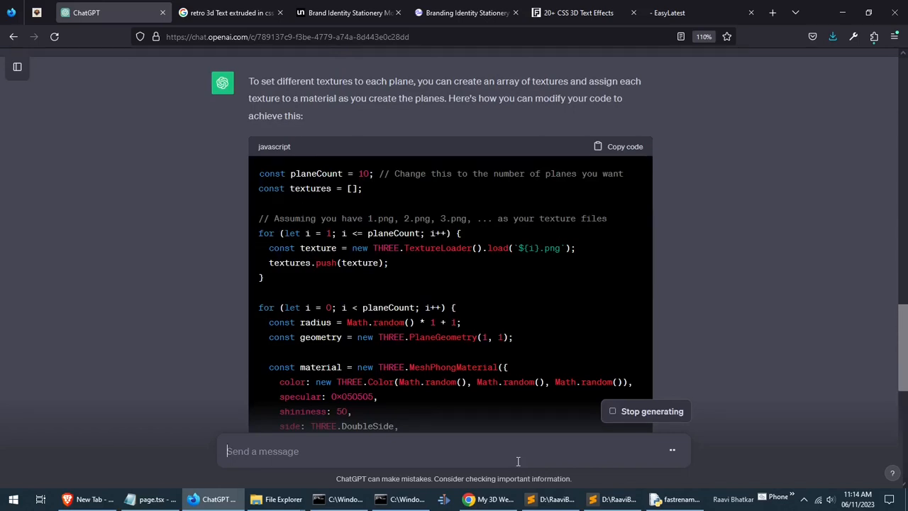
Add ChatGPT's per-plane texture code to script.js, loading numbered images from img/.
scroll("down", 3)
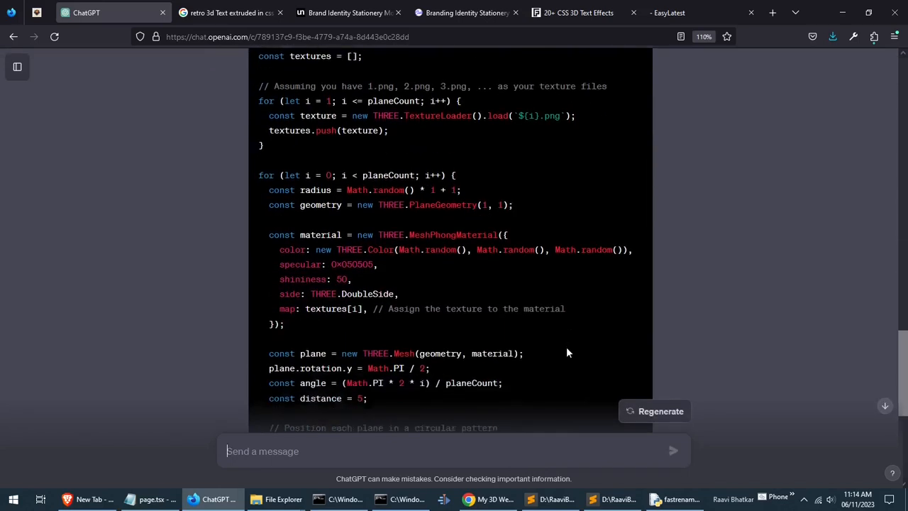
scroll("down", 3)
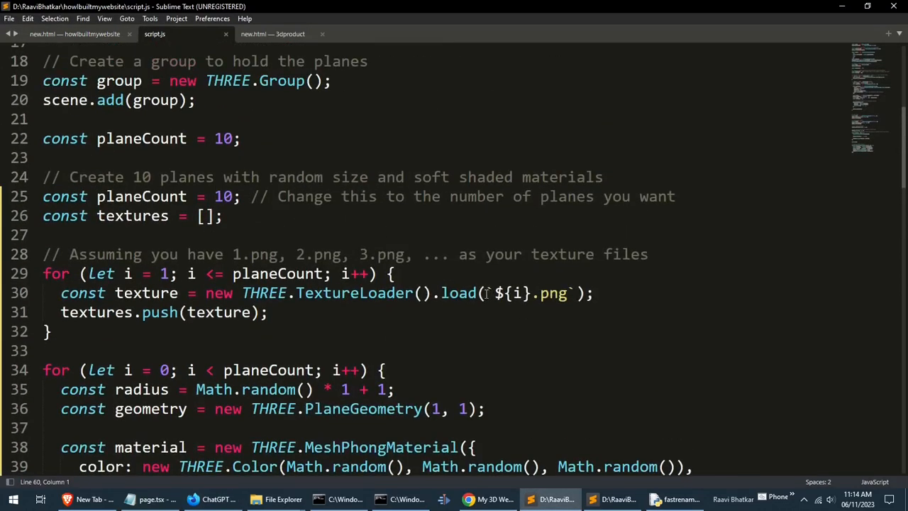
type("img")
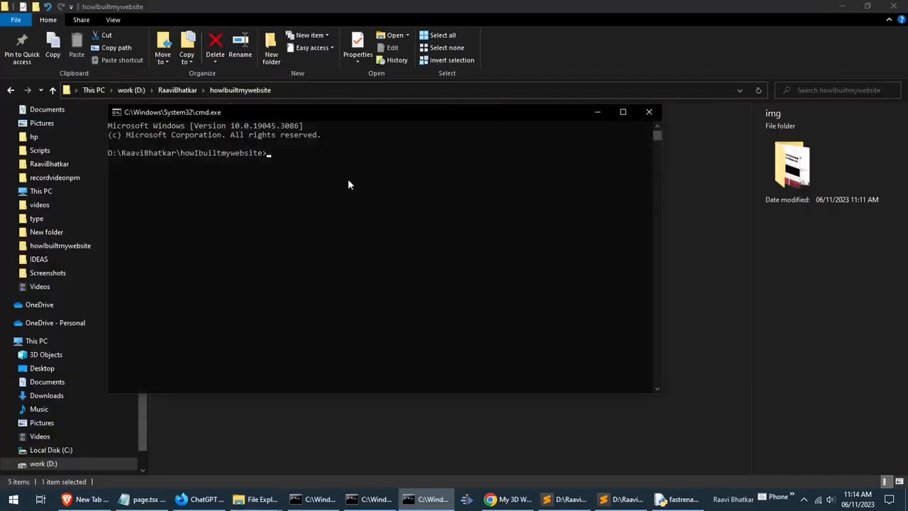
Start a PHP local server with php -S localhost:80 in the project folder.
type("php -S")
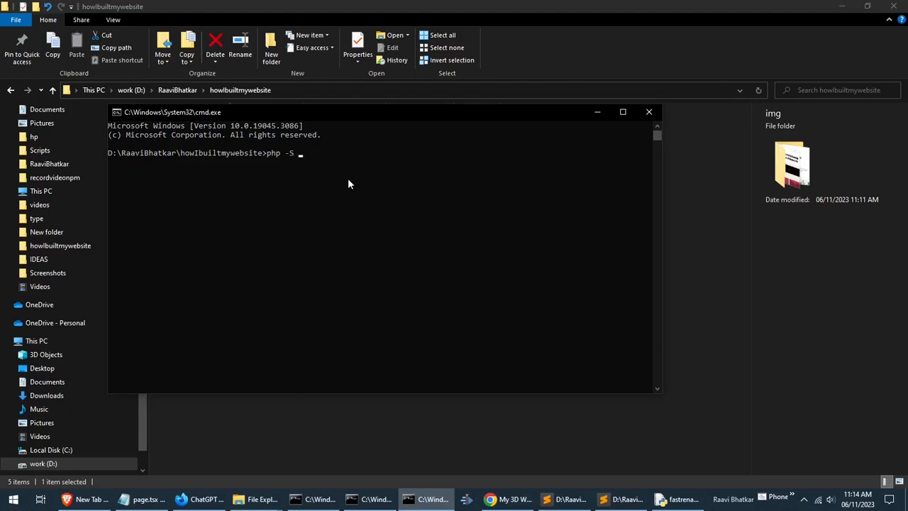
type("lo")
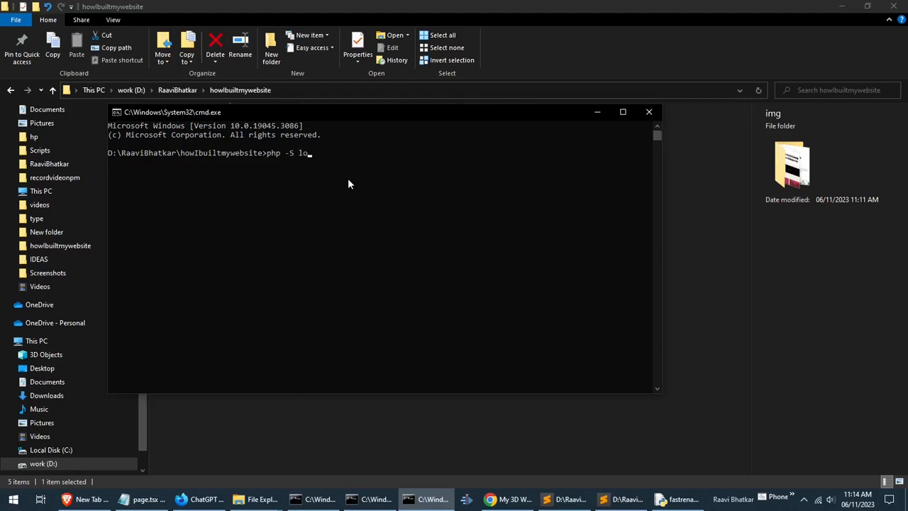
type("calh")
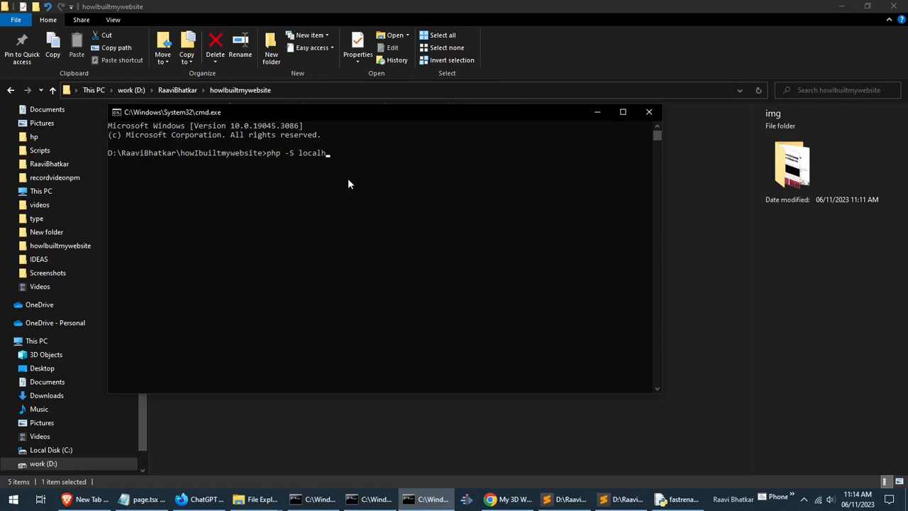
type("ost:")
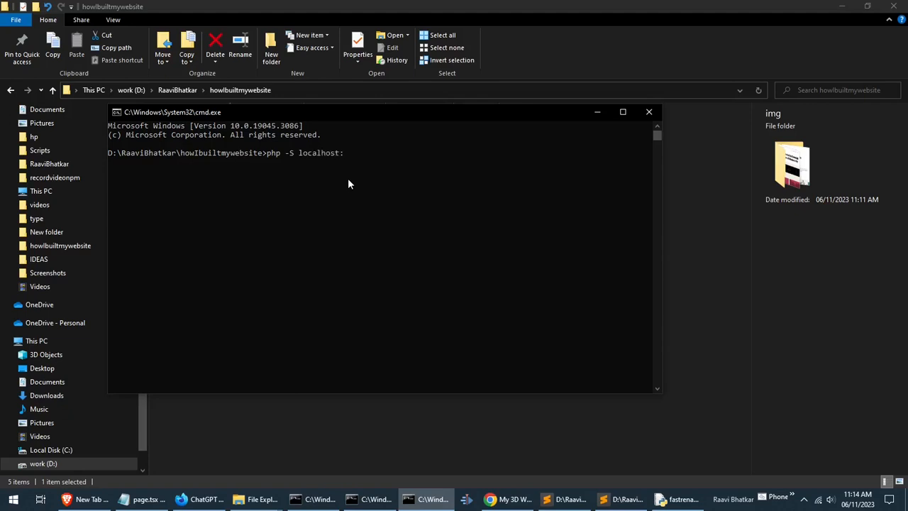
type("80")
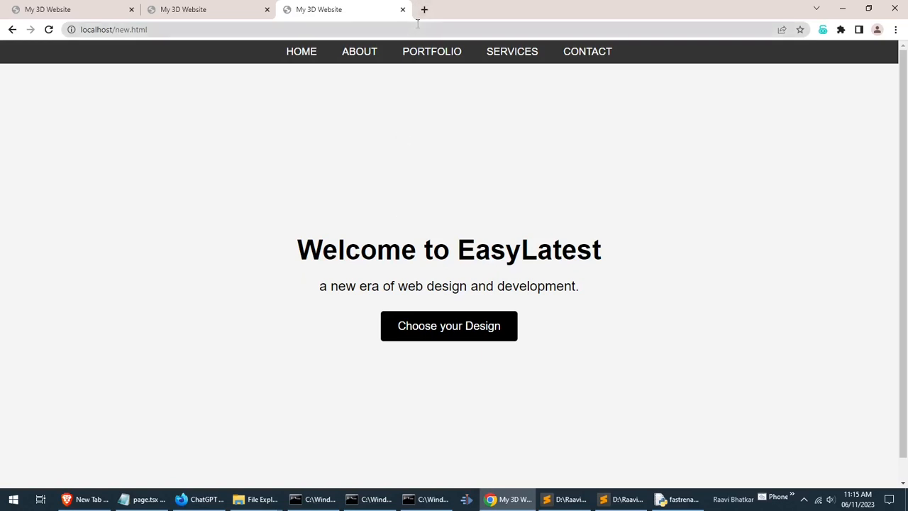
mouse_move(452, 229)
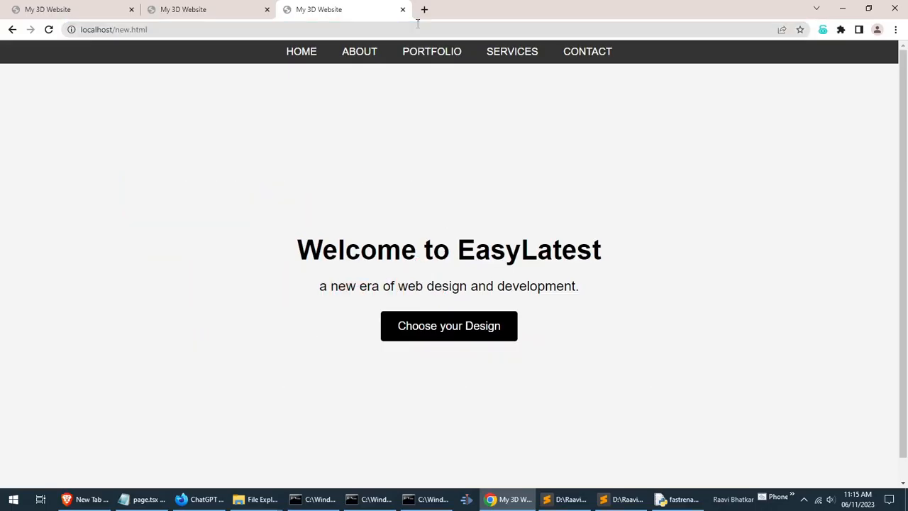
mouse_move(453, 229)
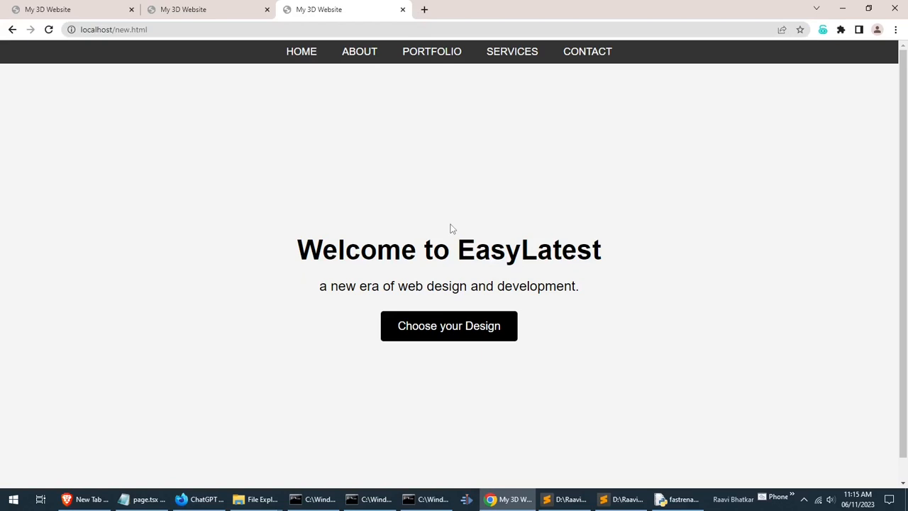
Find the duplicate planeCount error in DevTools, remove it, and view the screenshot-textured planes.
key("F12")
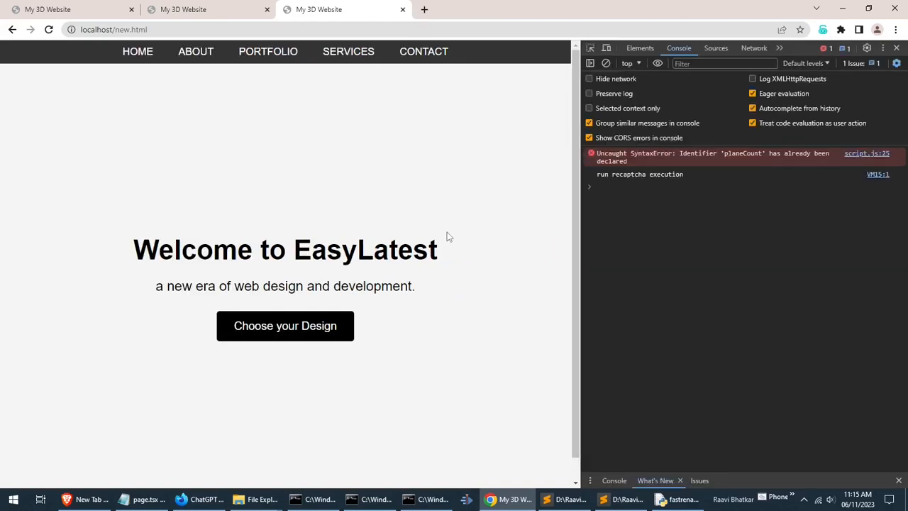
mouse_move(770, 182)
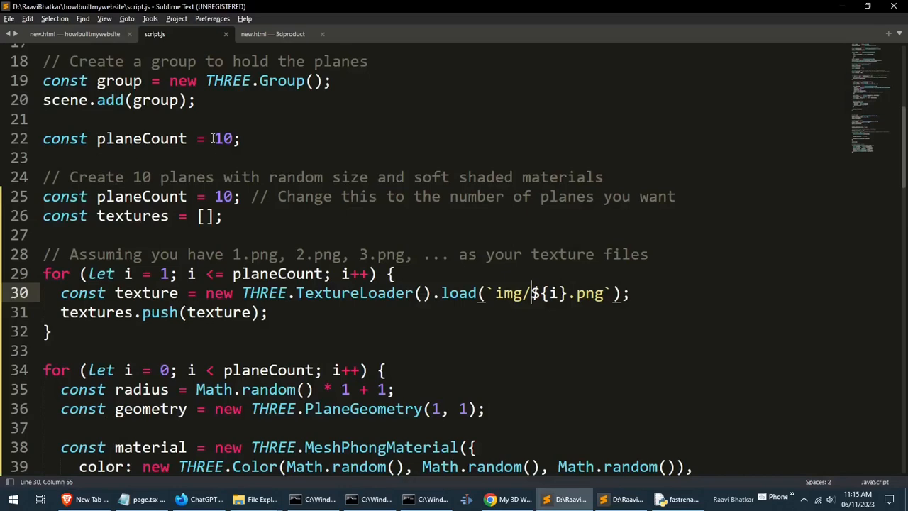
left_click(506, 499)
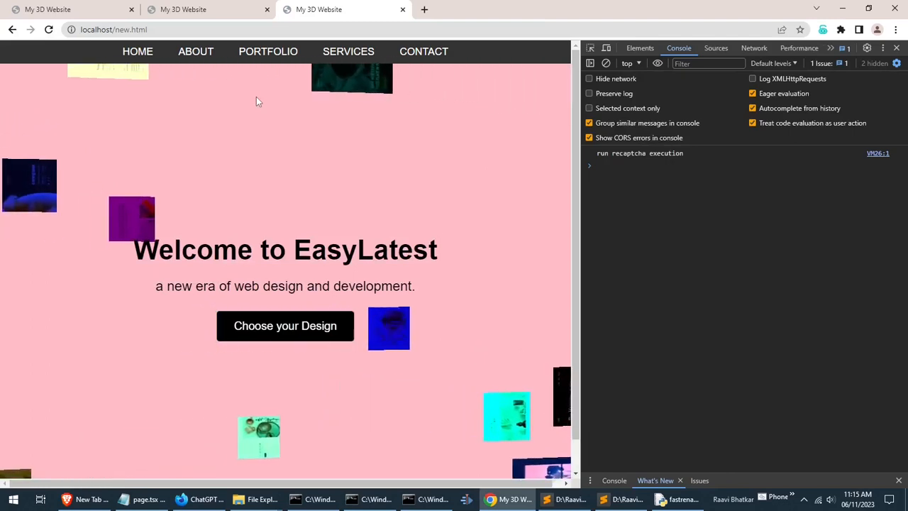
left_click(545, 499)
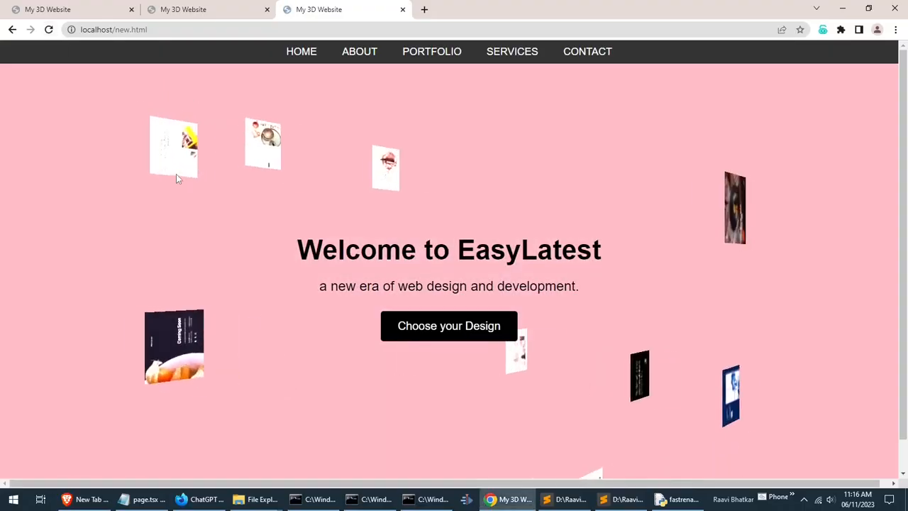
left_click(561, 499)
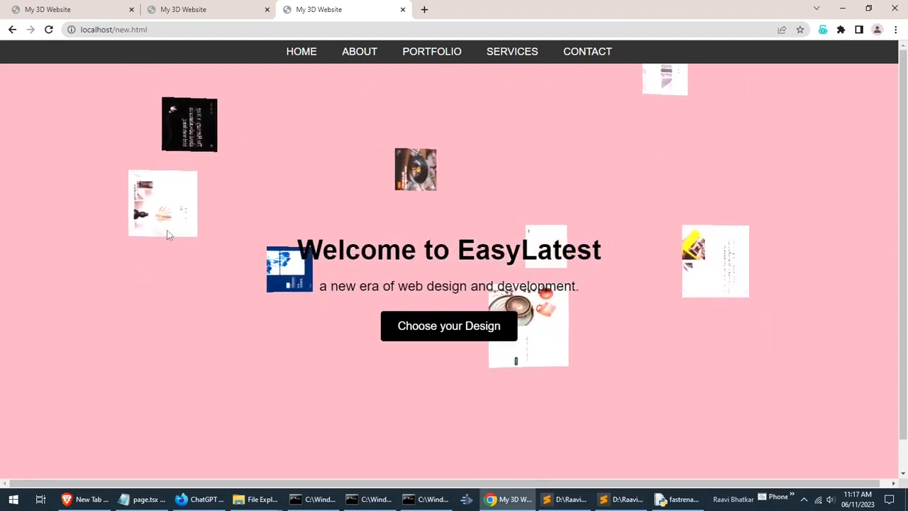
Dim the point light intensity to 0.1 and check the lighting in the browser.
left_click(562, 499)
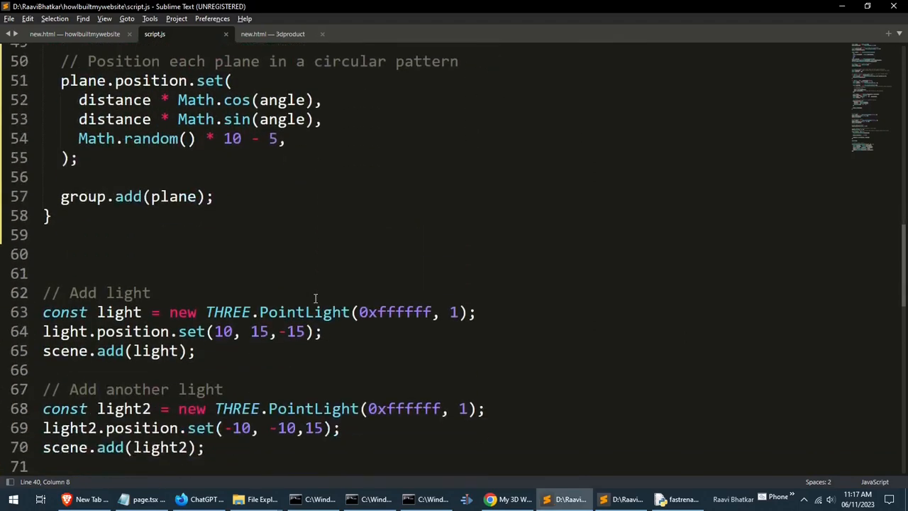
scroll("down", 3)
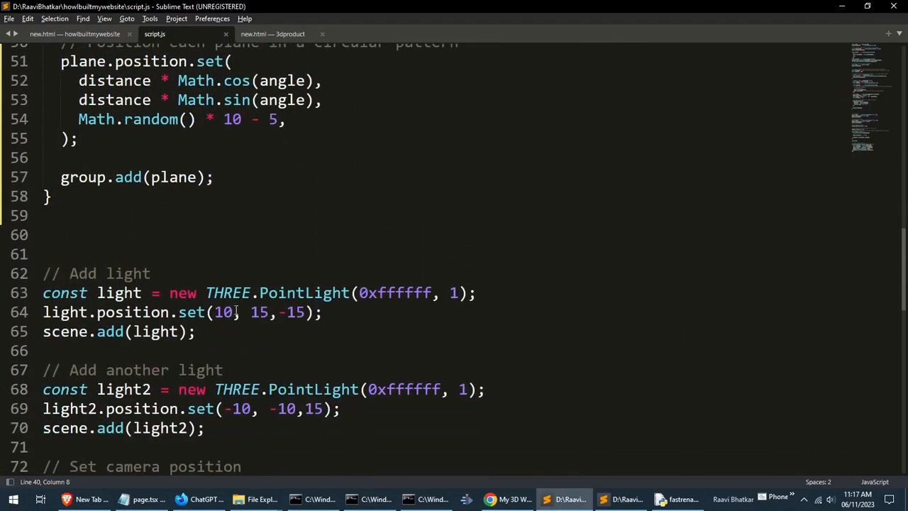
left_click(448, 292)
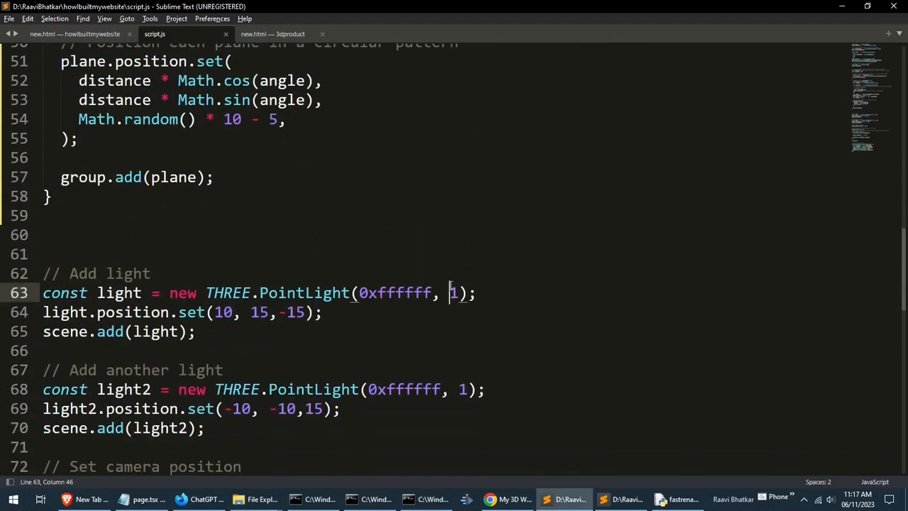
type("0.")
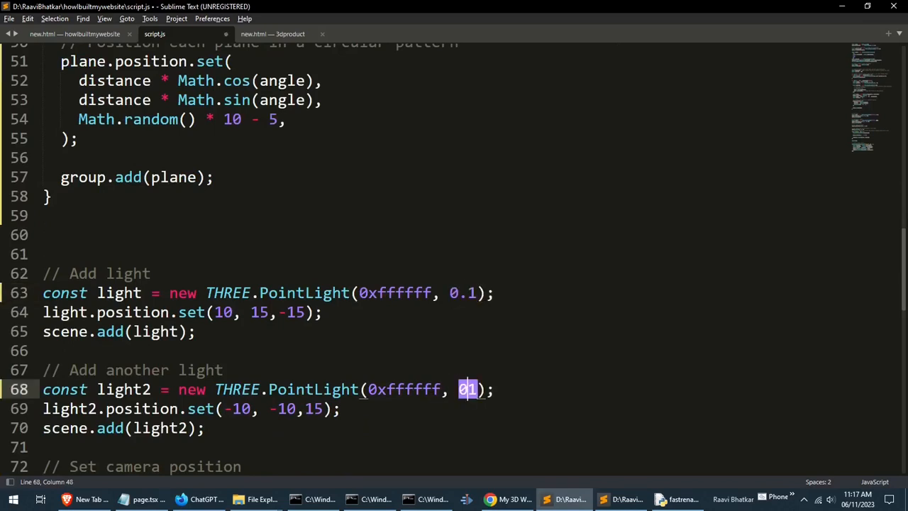
left_click(506, 499)
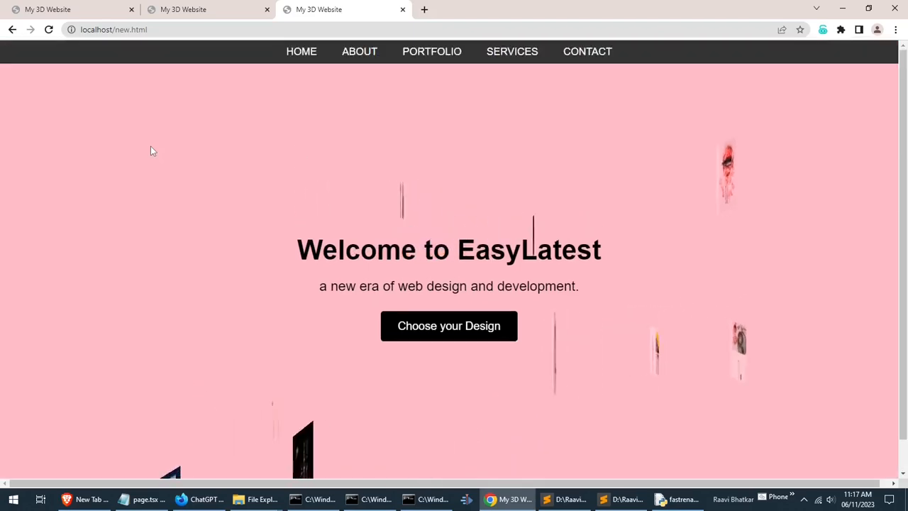
Raise planeCount from 10 to 24 and reload to see 24 screenshot planes.
left_click(546, 499)
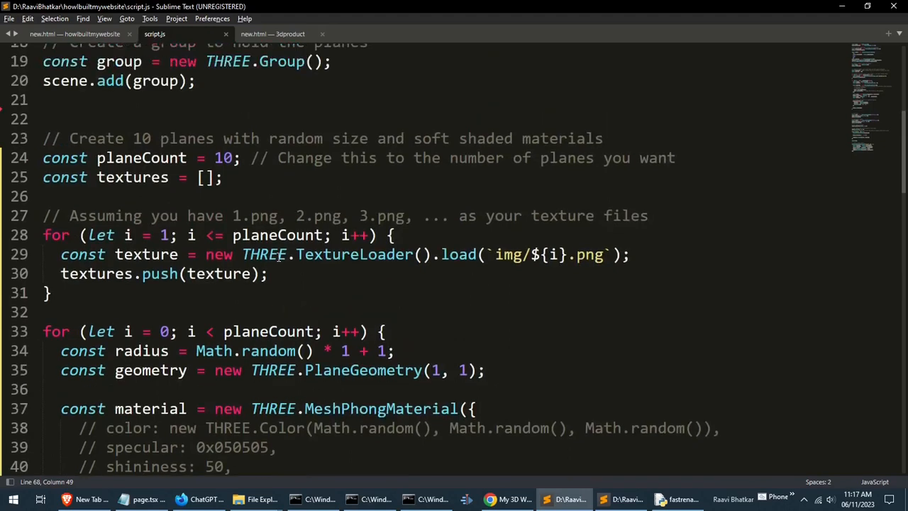
left_click(233, 157)
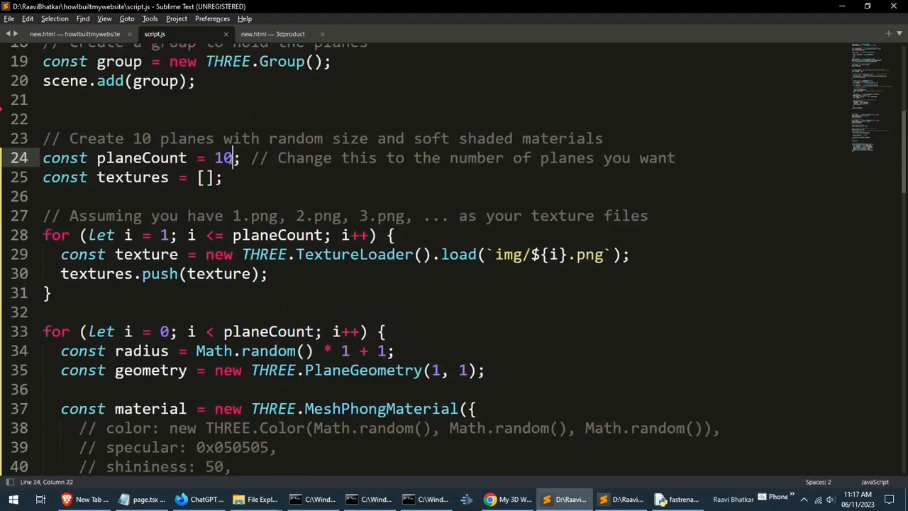
double_click(224, 157)
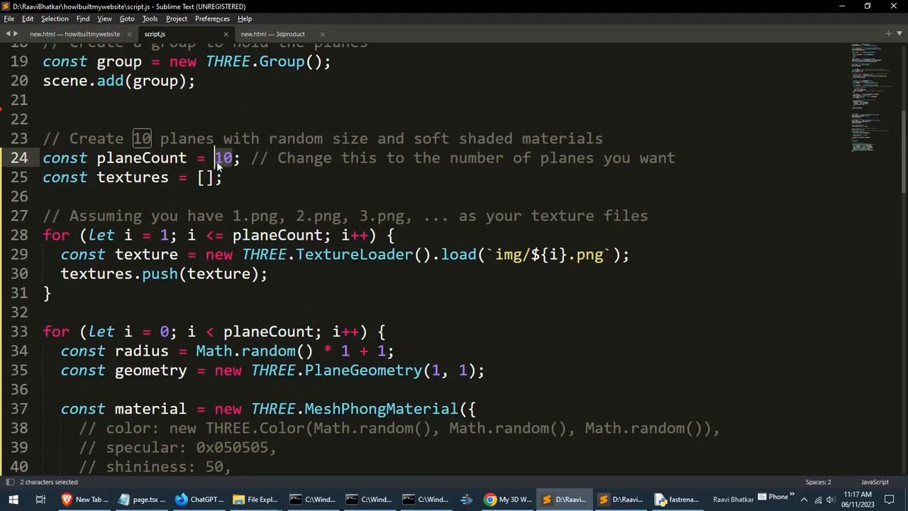
type("24")
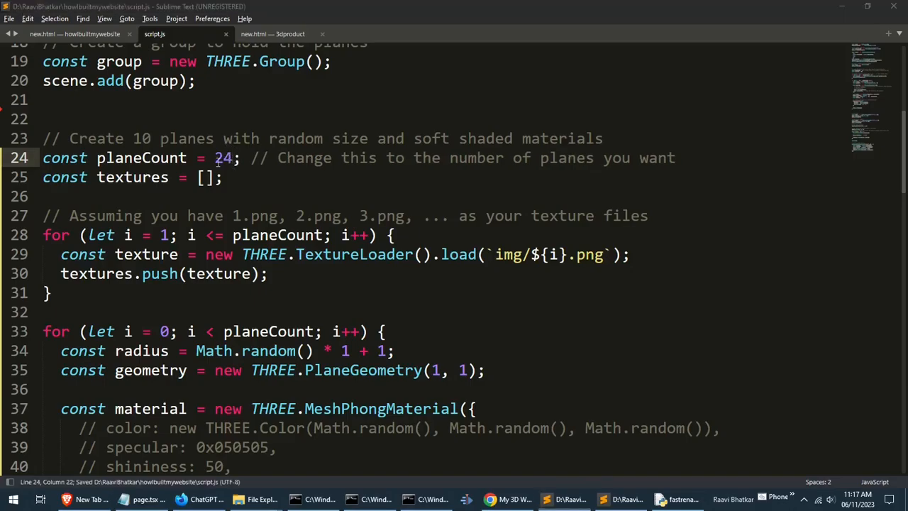
left_click(507, 499)
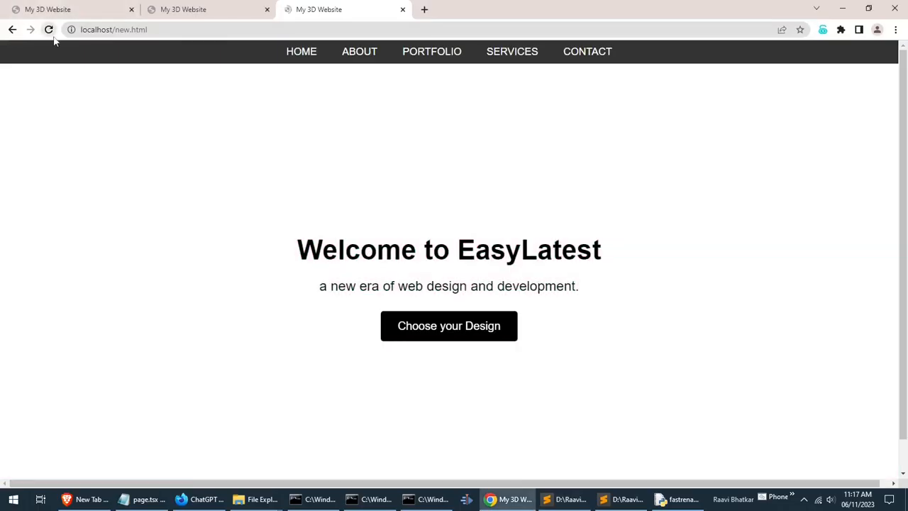
left_click(48, 29)
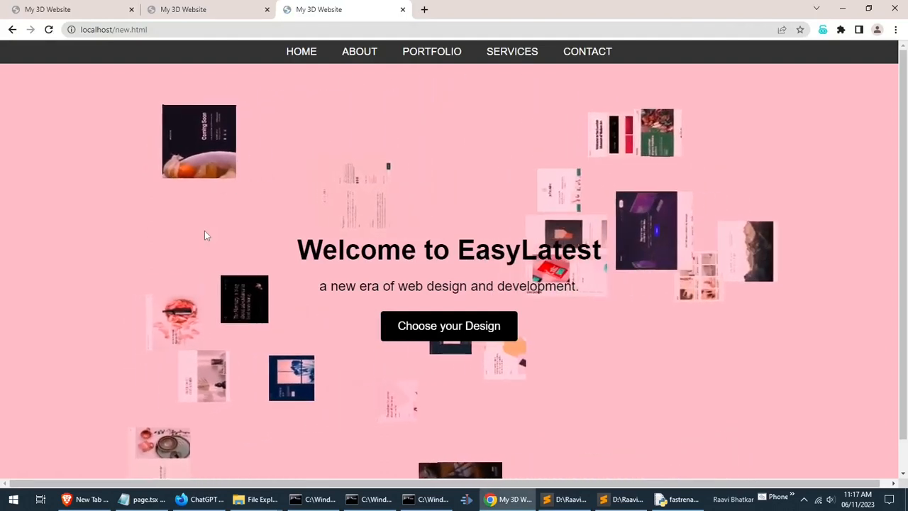
Preview the current pink-lit scene in Chrome to watch the screenshot textures load.
left_click(565, 499)
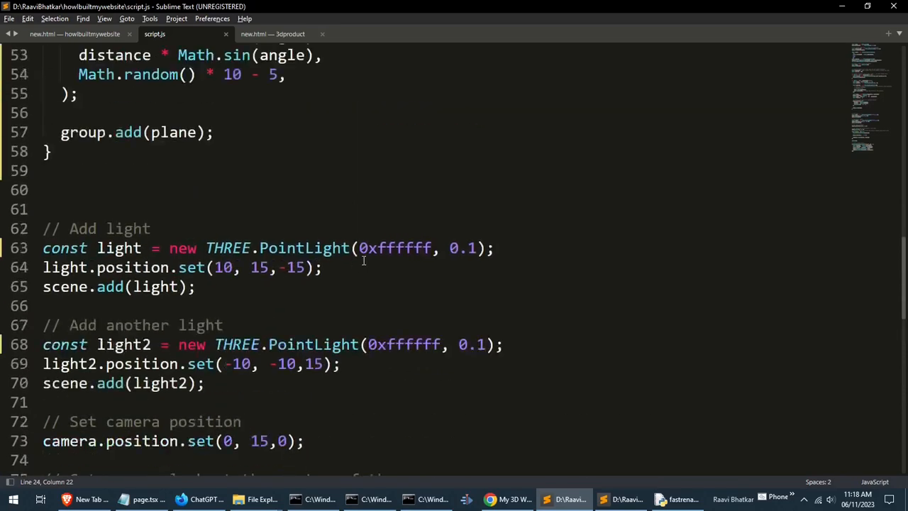
scroll("up", 3)
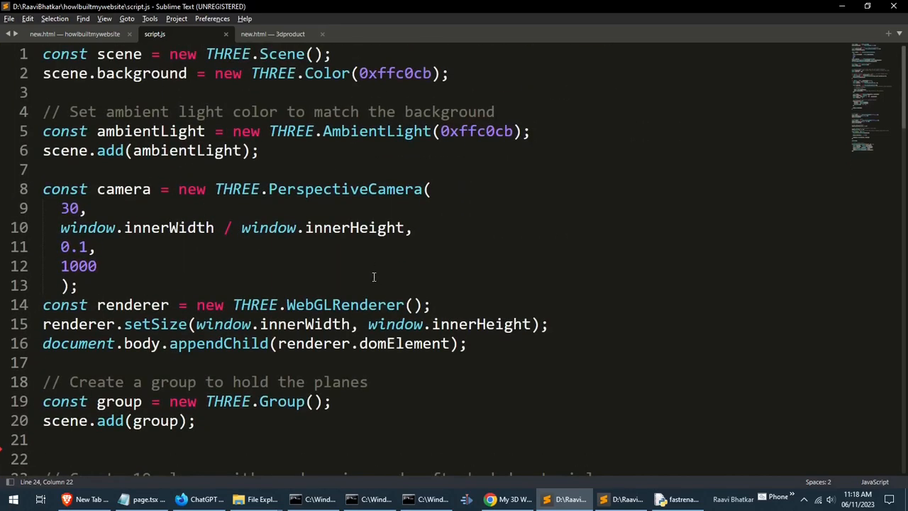
left_click(475, 131)
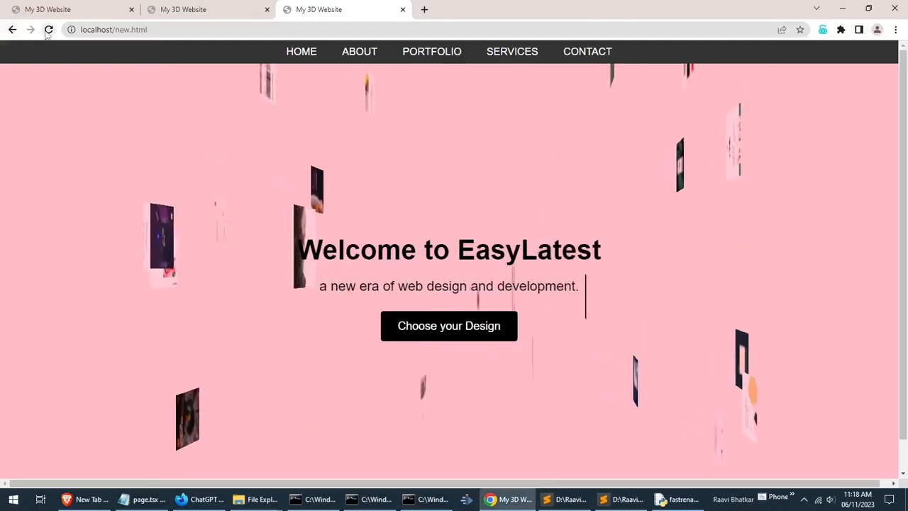
left_click(48, 28)
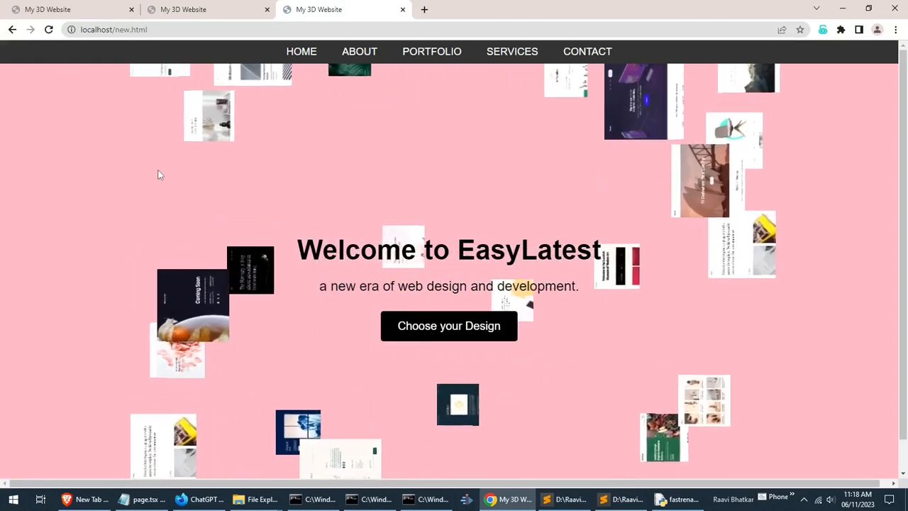
Change the AmbientLight colour from 0xffc0cb to 0xffffff and reload the preview.
left_click(546, 499)
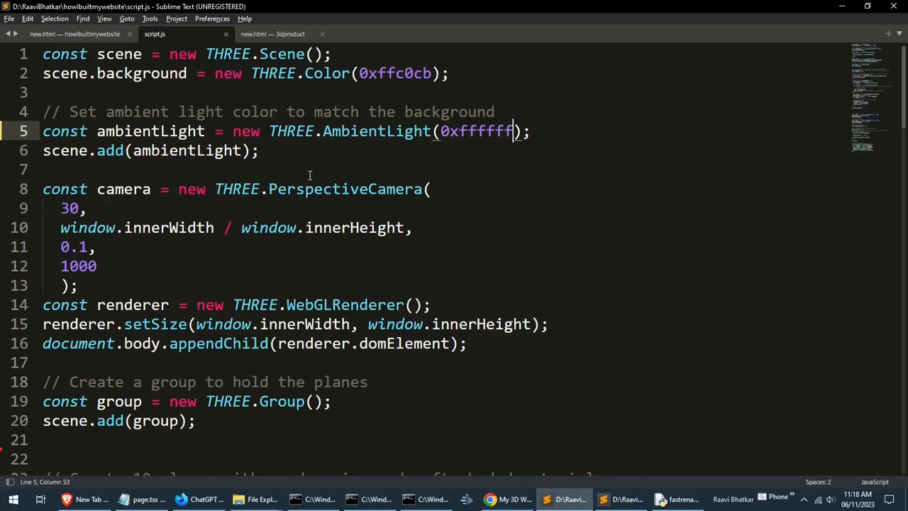
scroll("down", 3)
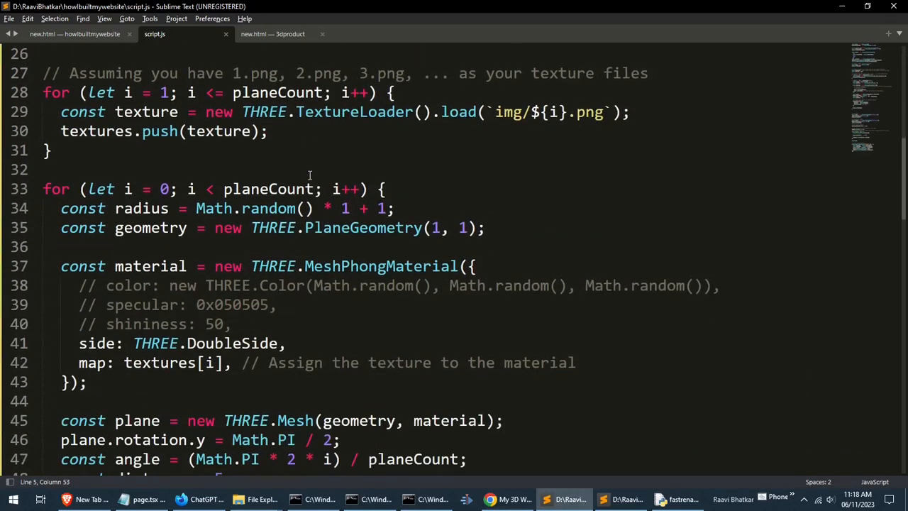
scroll("down", 3)
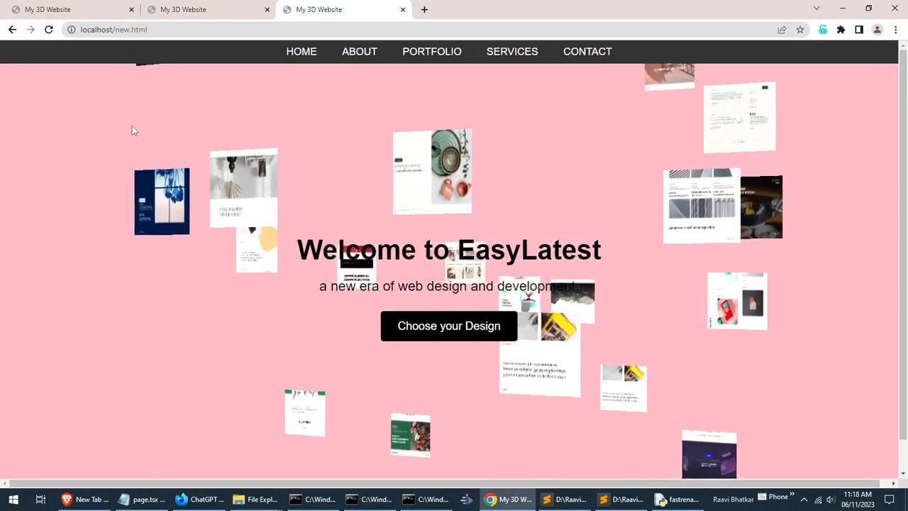
left_click(564, 499)
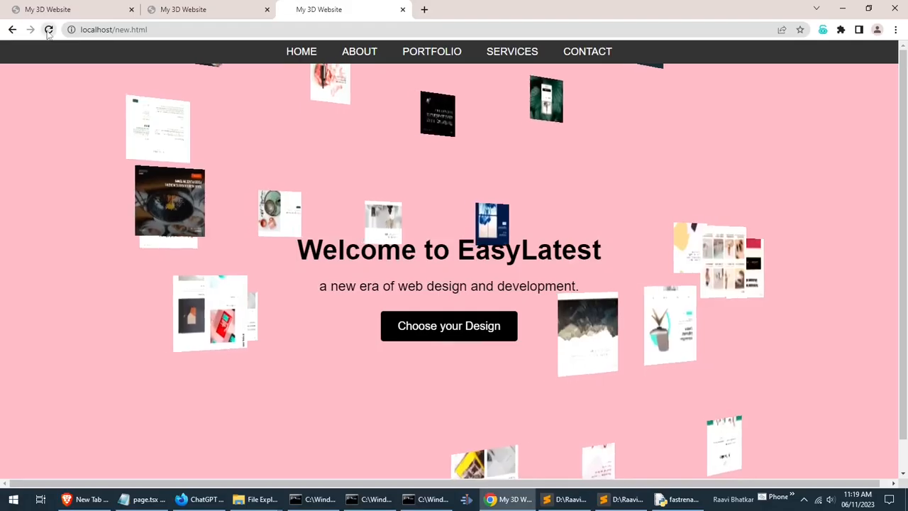
Check the screenshot images' proportions in File Explorer against the PlaneGeometry(1, 1) size.
left_click(48, 28)
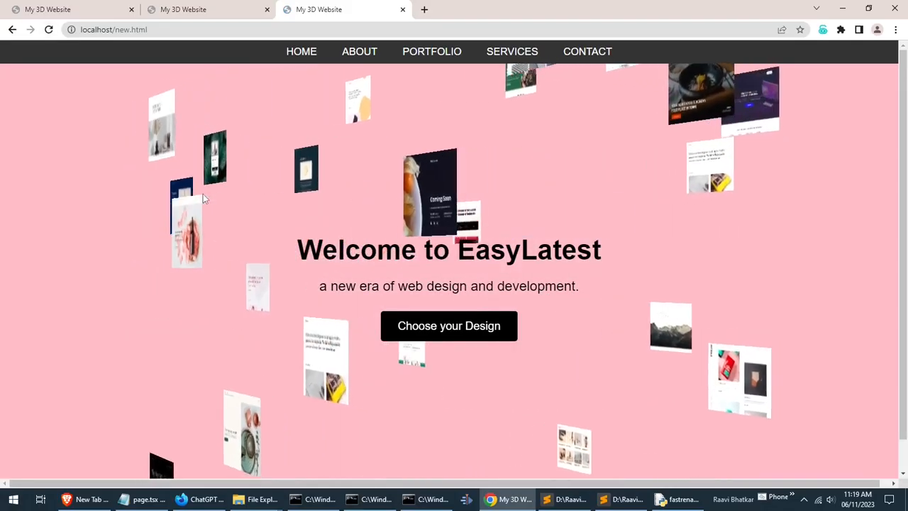
left_click(561, 499)
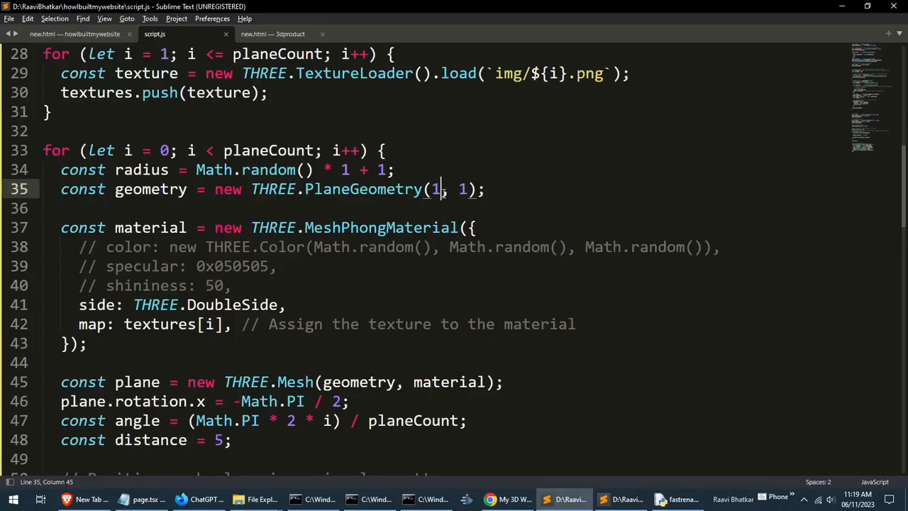
scroll("down", 3)
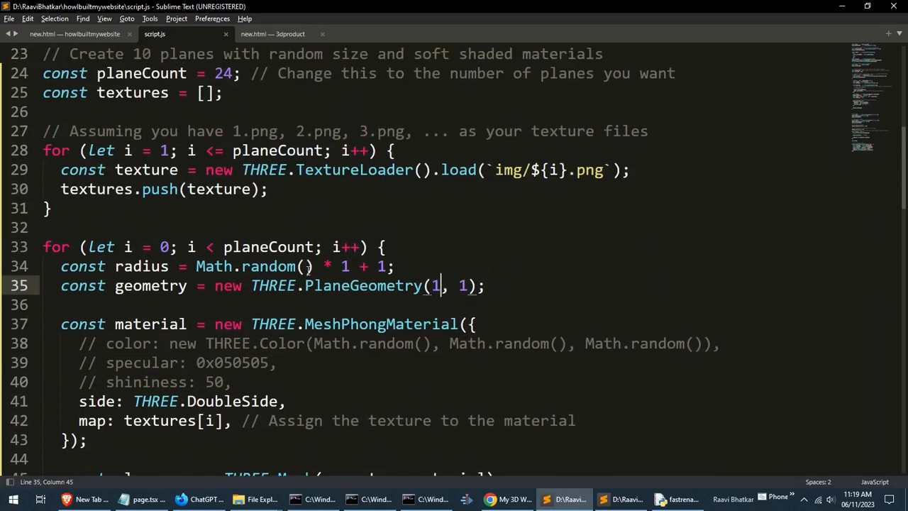
scroll("down", 3)
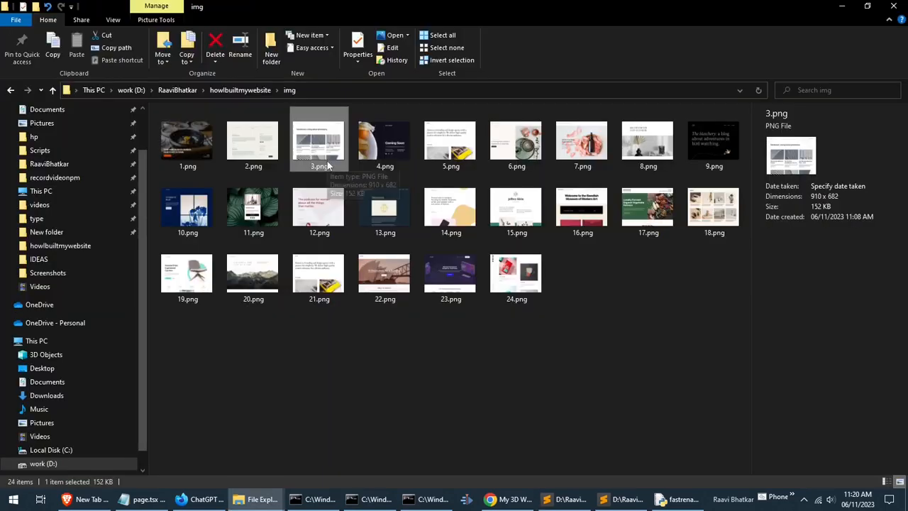
left_click(253, 140)
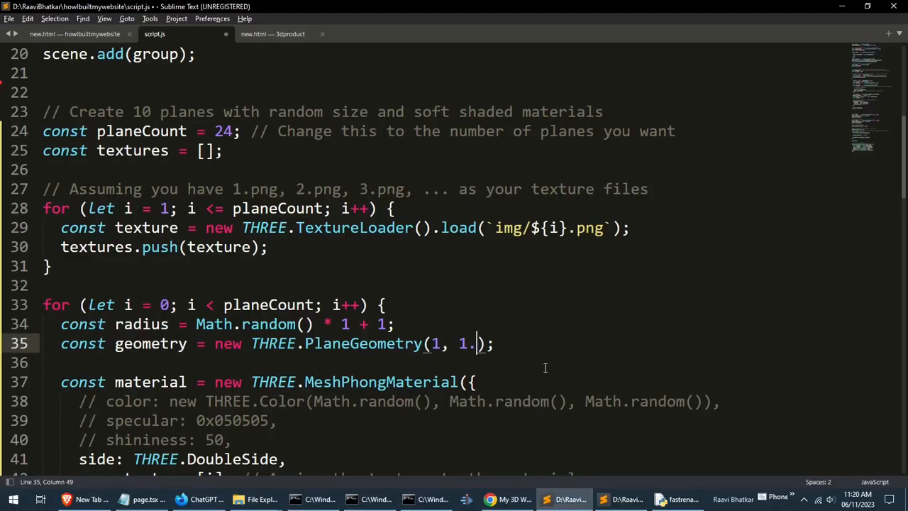
left_click(255, 499)
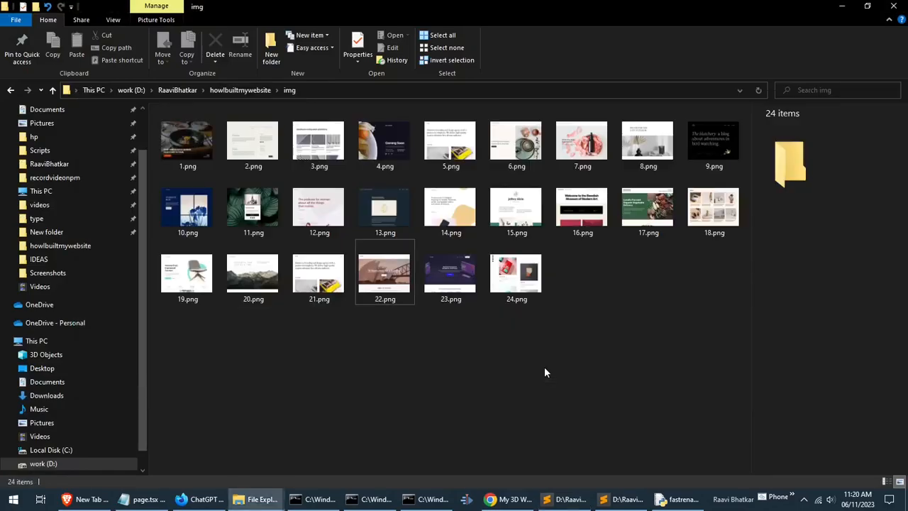
Set PlaneGeometry to (2, 1.3), preview it, and rename the radius const to scale.
left_click(564, 500)
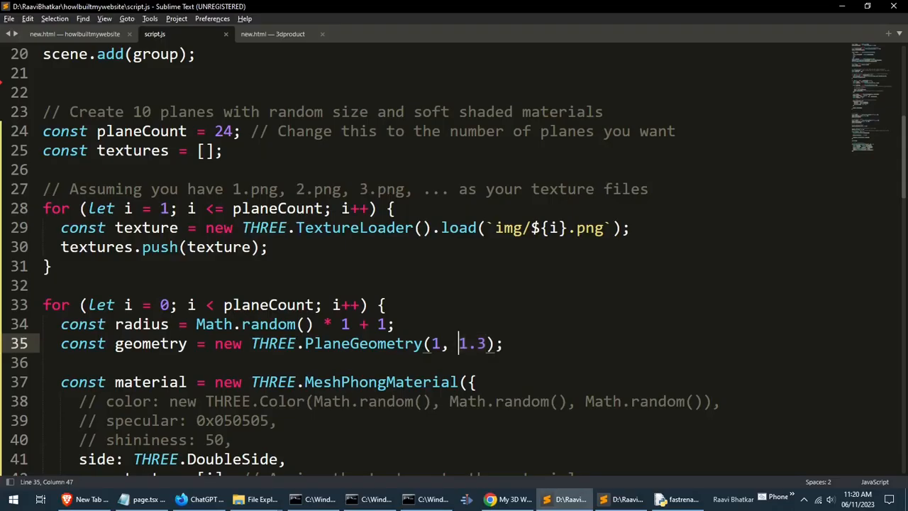
type("2")
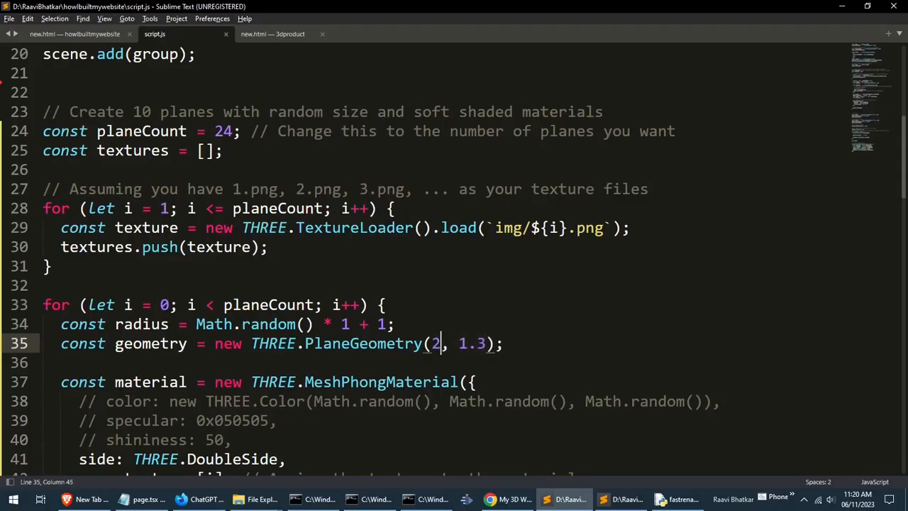
left_click(506, 499)
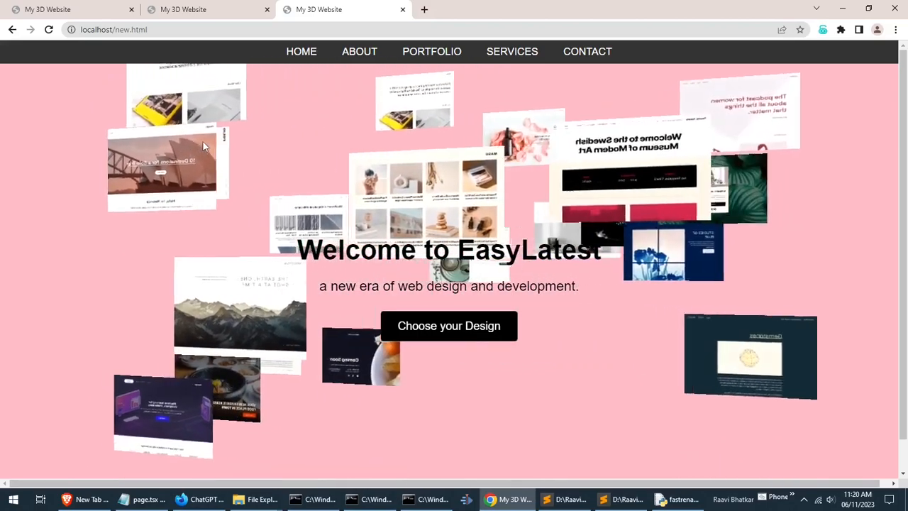
left_click(546, 499)
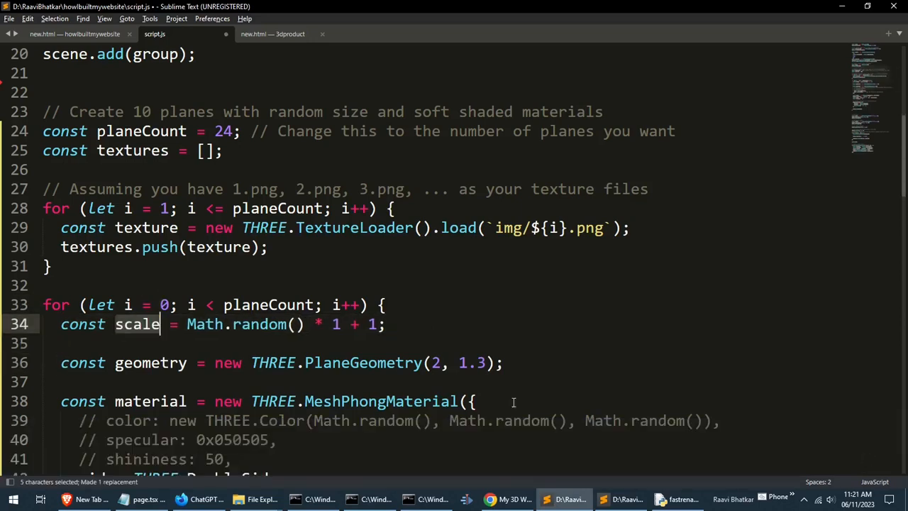
type("scale")
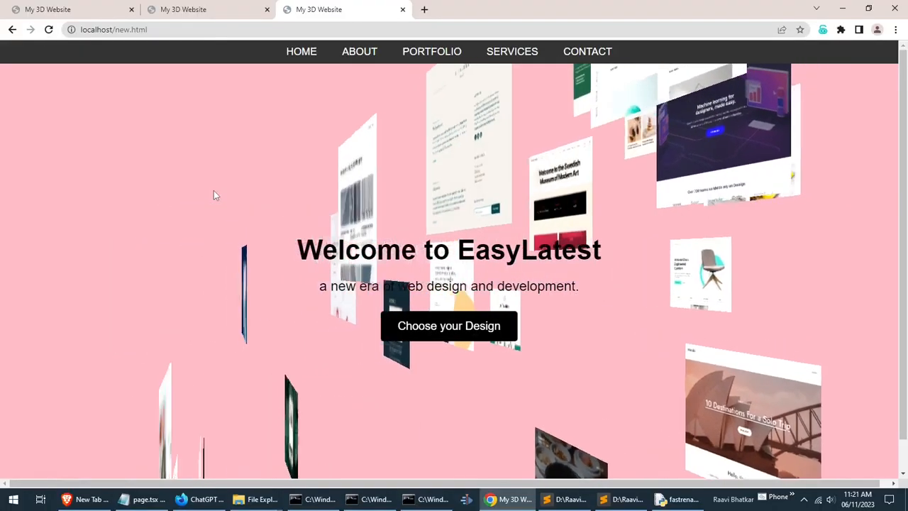
Reduce the random scale multiplier in Math.random() * 1 + 1 to a 0.x value.
left_click(561, 499)
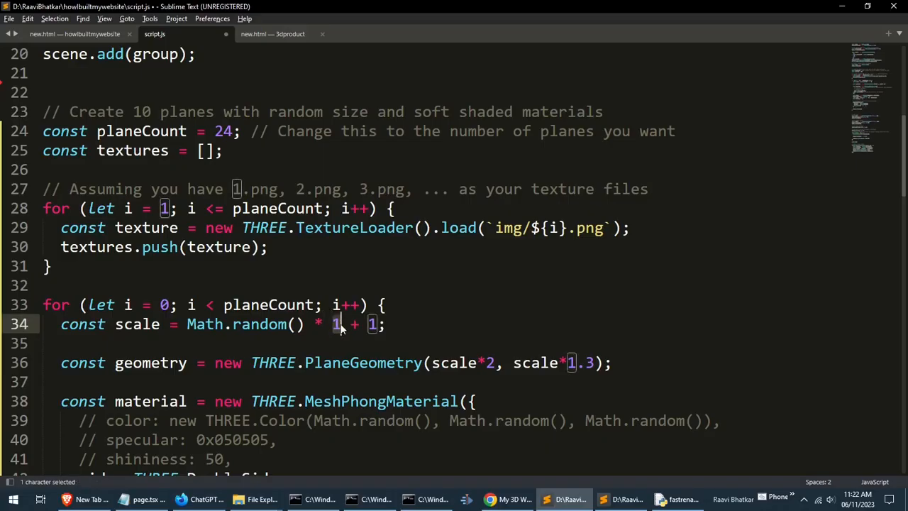
type("0.")
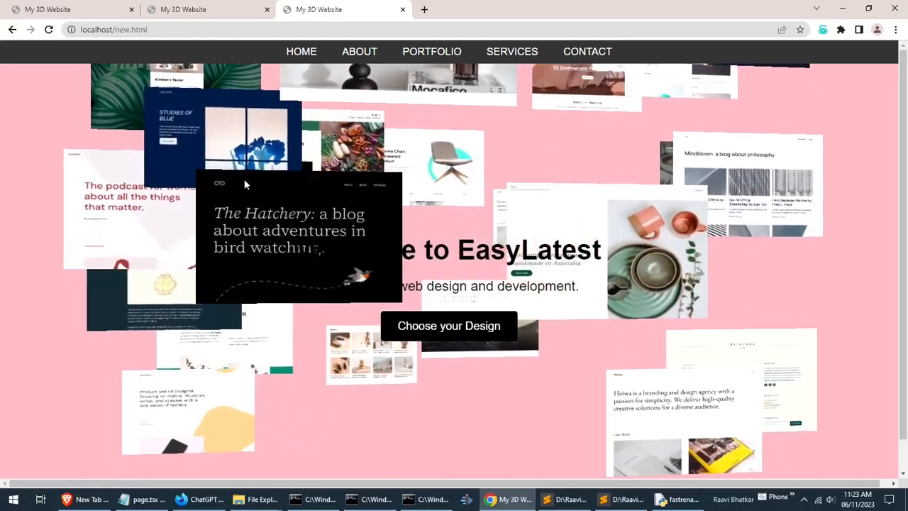
Replace the cta-button text 'Choose your Design' in new.html with 'Build your Website'.
left_click(562, 499)
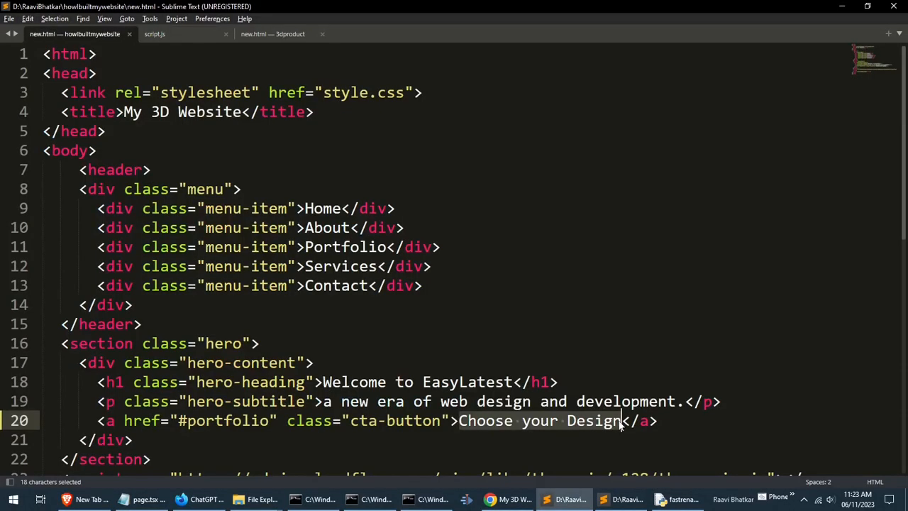
type("Build")
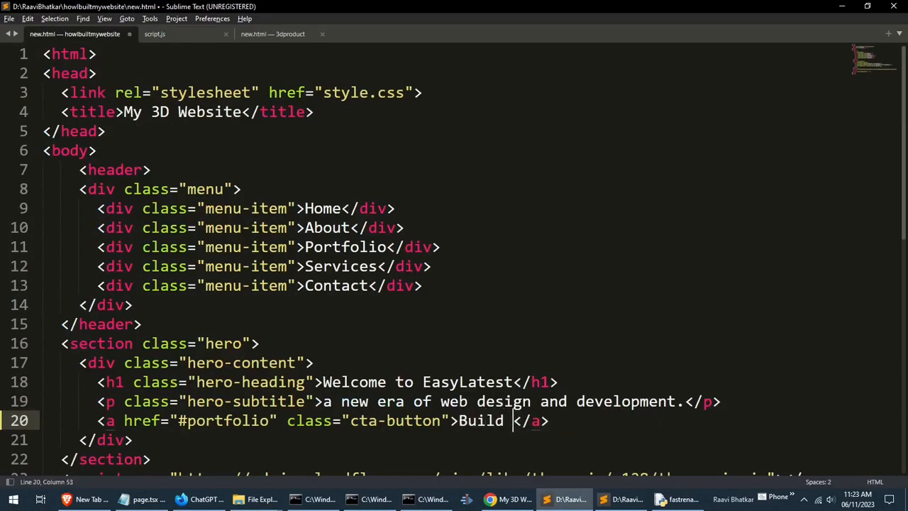
type("your")
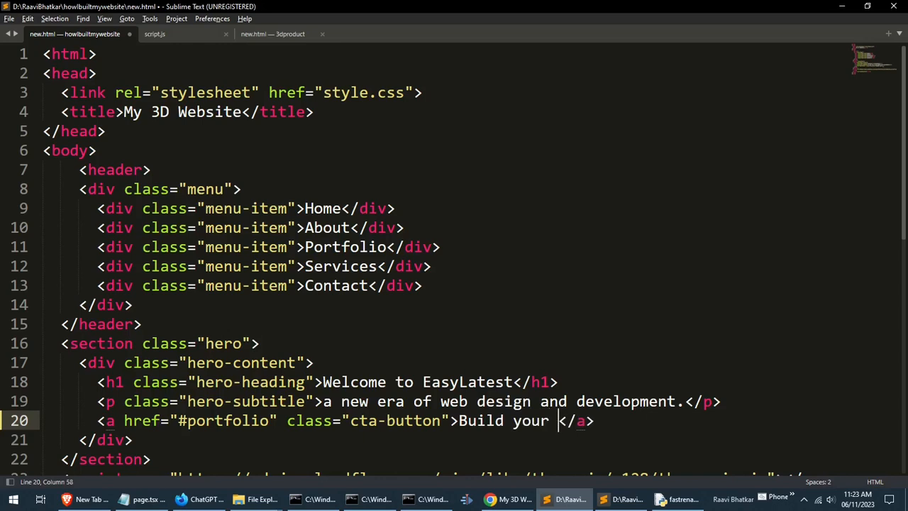
type("Websi")
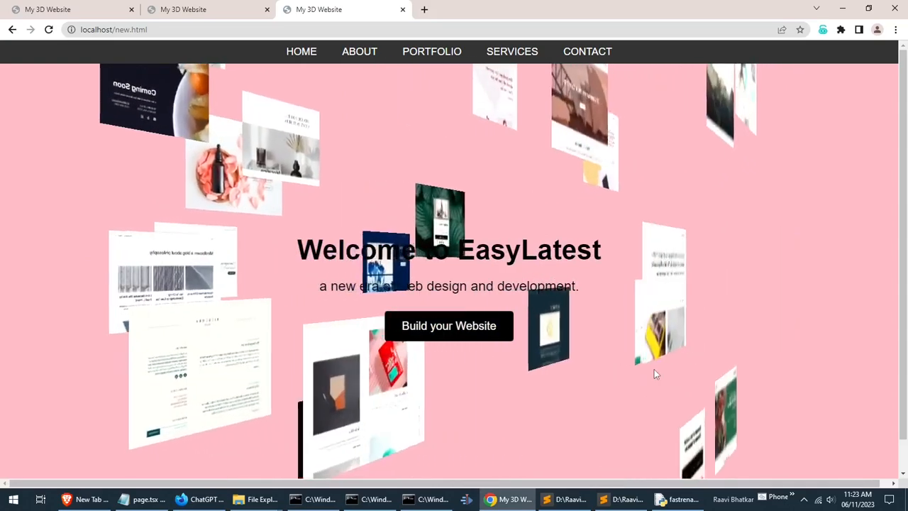
Compare the old coloured-squares site, then add color: 0xffffff to the MeshPhongMaterial options.
left_click(564, 500)
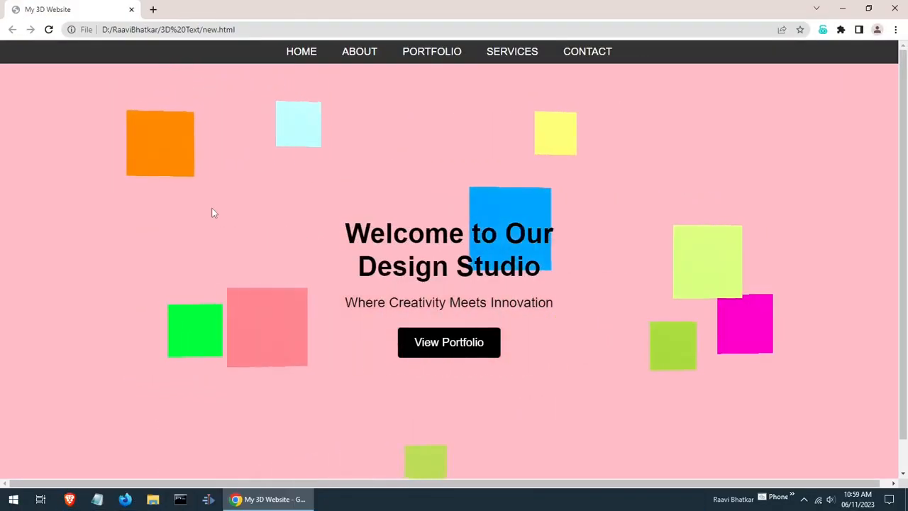
left_click(564, 499)
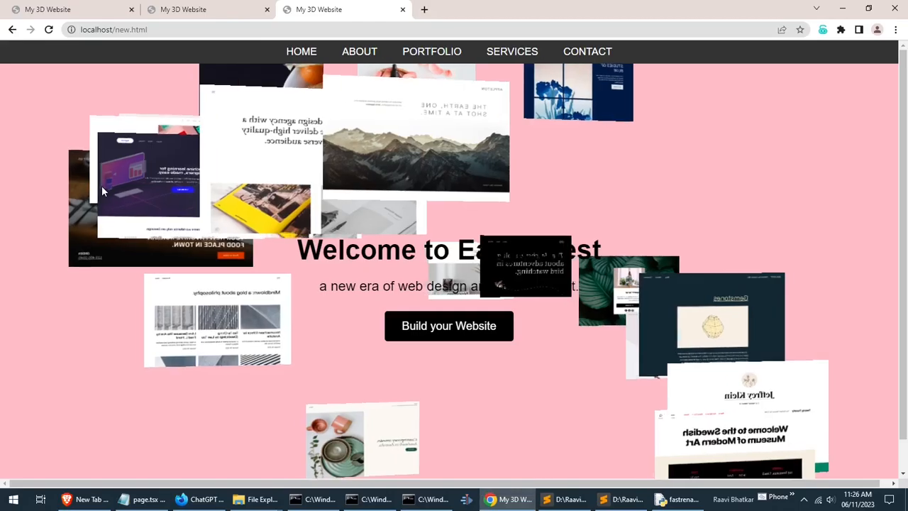
left_click(561, 499)
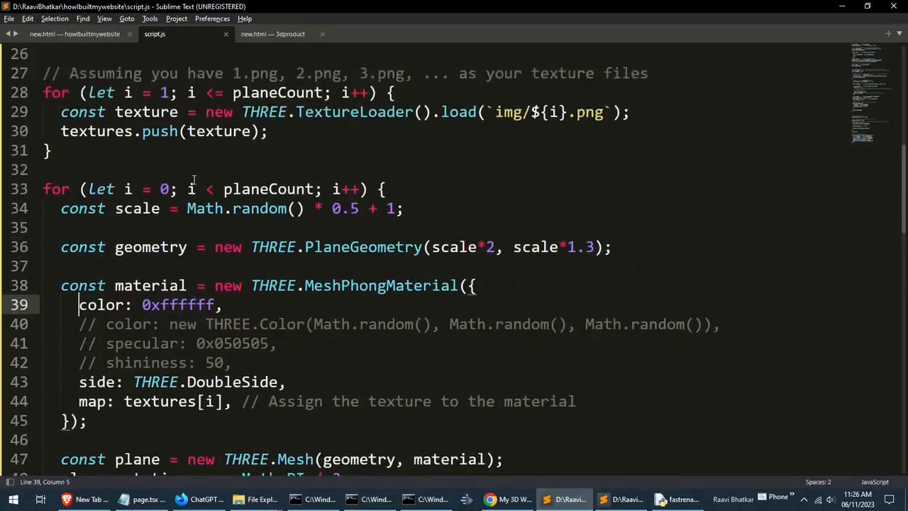
scroll("down", 3)
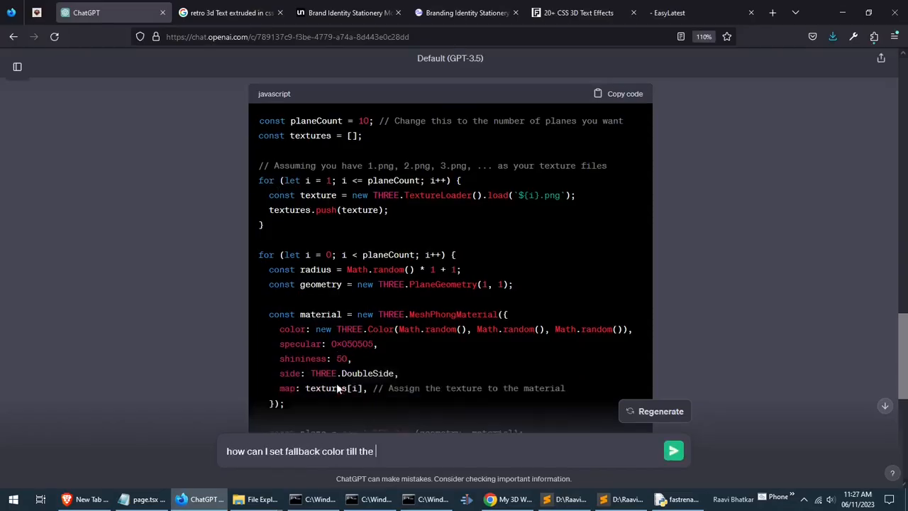
Ask ChatGPT for a fallback colour while textures are loading, resubmit, and copy the red-fallback code.
type("textures are loading")
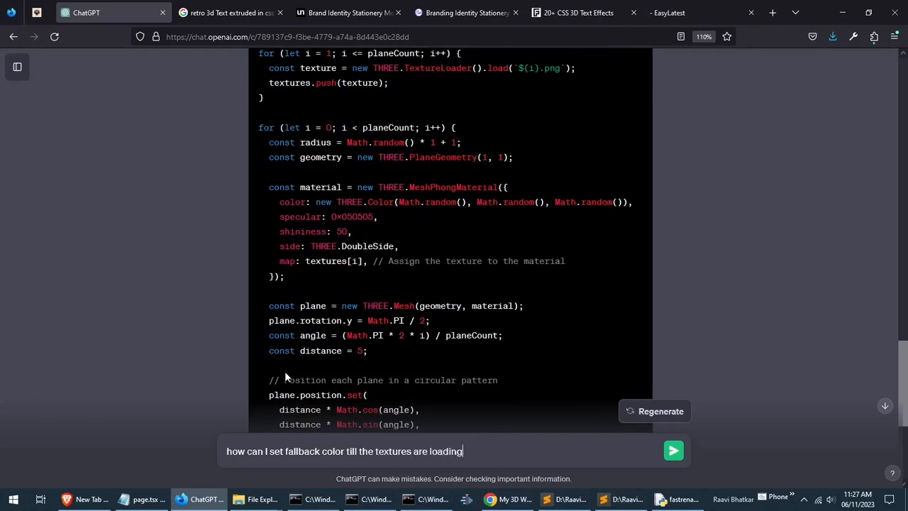
left_click(672, 451)
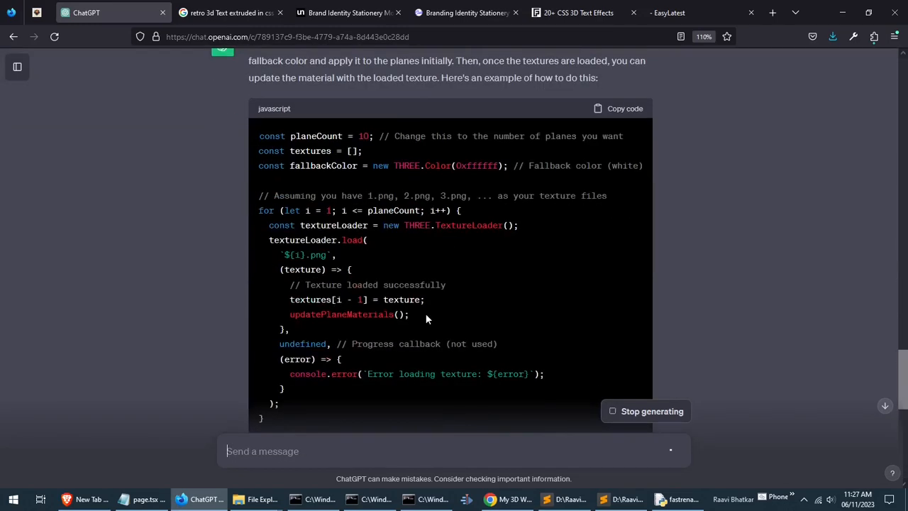
scroll("down", 3)
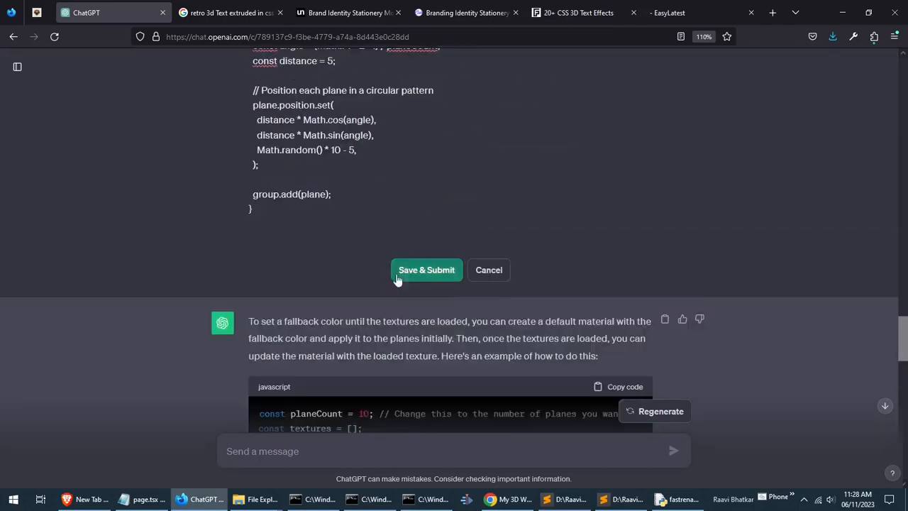
left_click(425, 270)
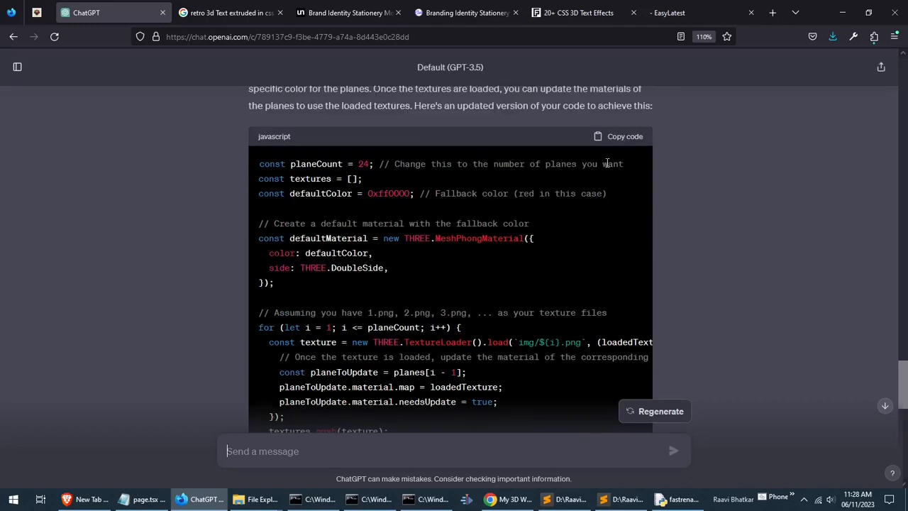
left_click(546, 499)
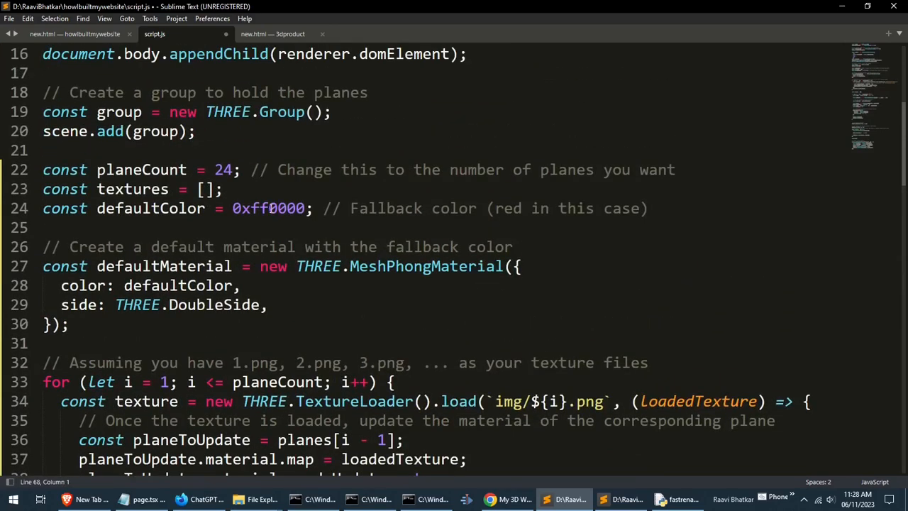
Scroll through the pasted red-fallback material code in script.js.
scroll("down", 3)
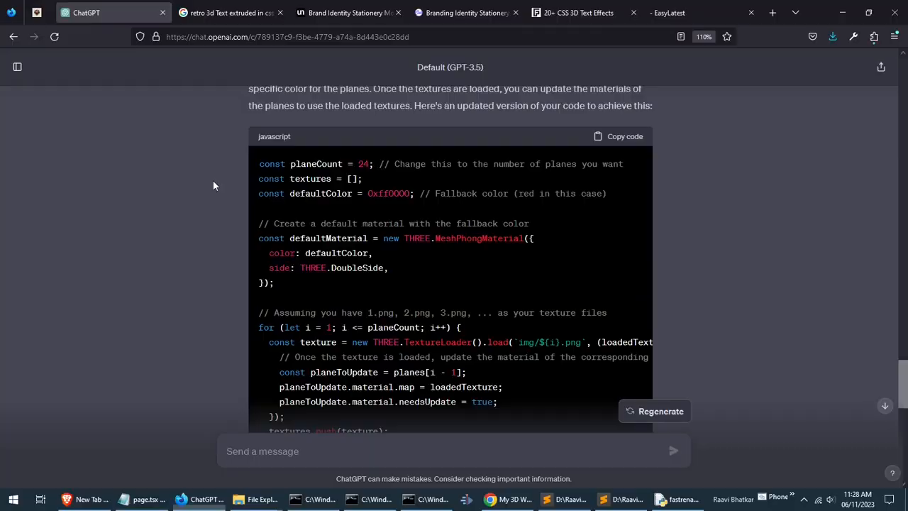
Tell ChatGPT all textures show the same image and copy the promise-based loading fix.
type("all textures got sameimage")
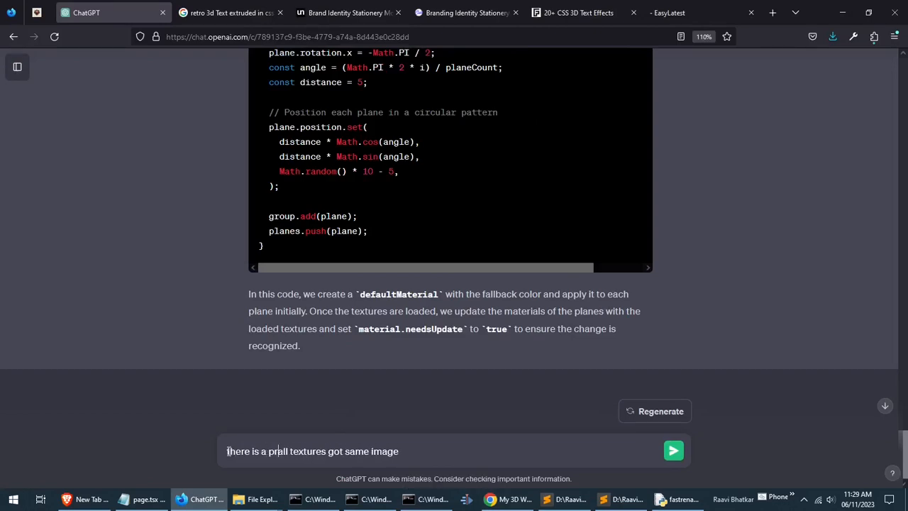
left_click(672, 451)
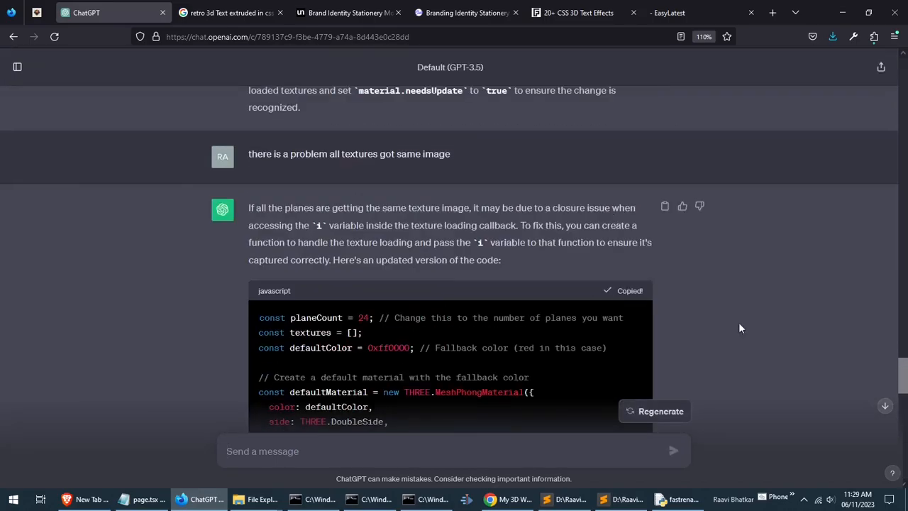
left_click(546, 500)
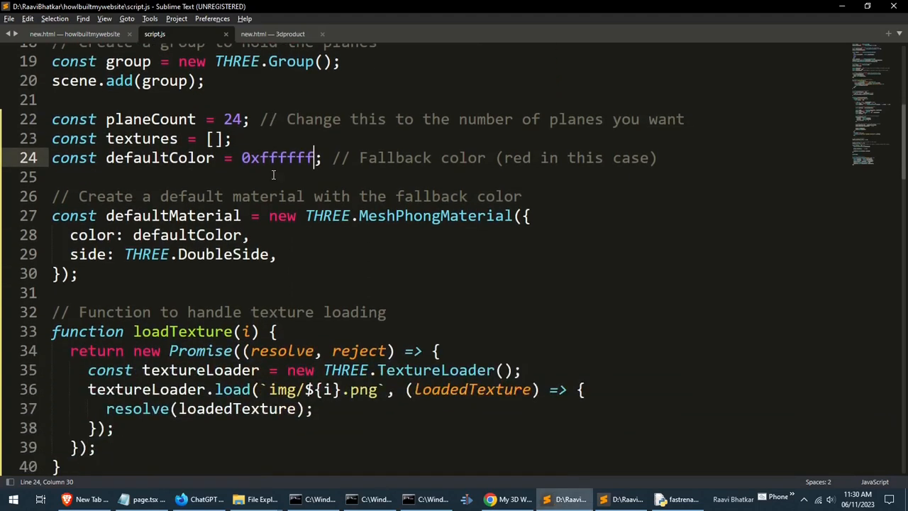
In the planeCount loop give each plane a new MeshPhongMaterial with a random Color, then check Chrome.
scroll("down", 3)
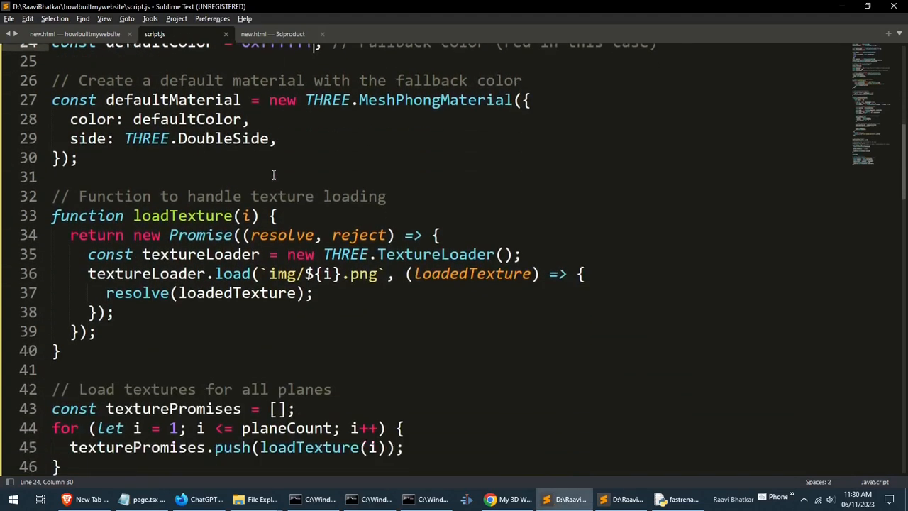
scroll("down", 3)
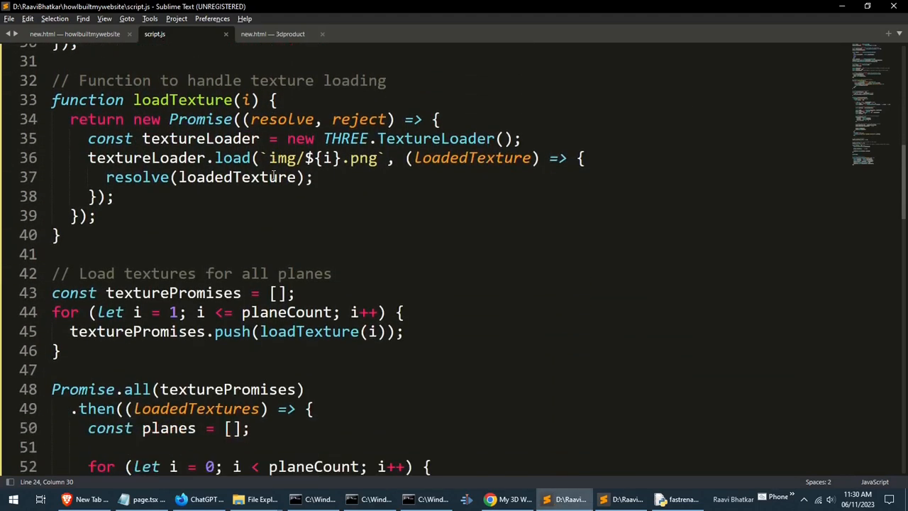
scroll("down", 3)
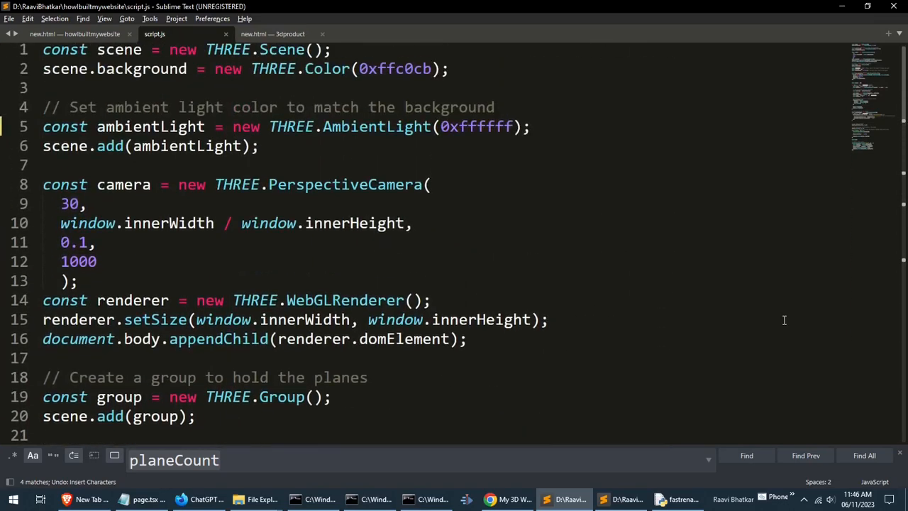
scroll("down", 3)
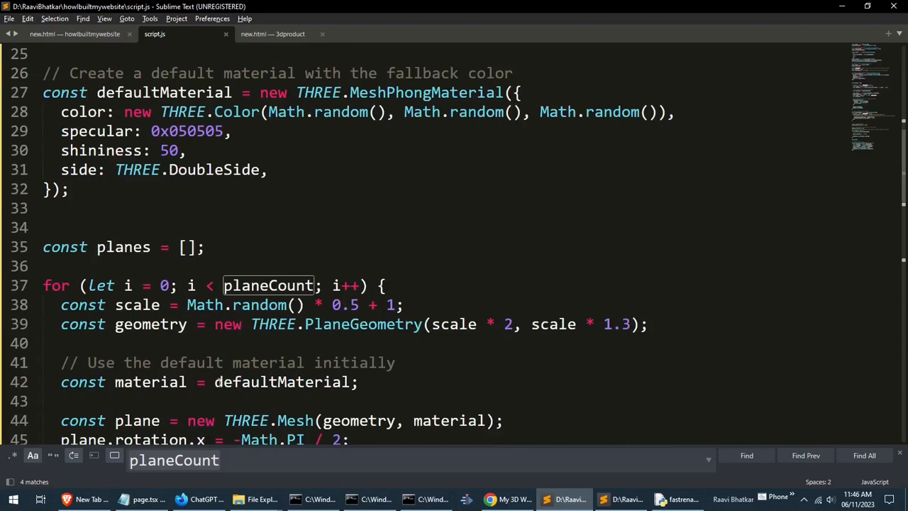
type("new  new THREE.MeshPhong")
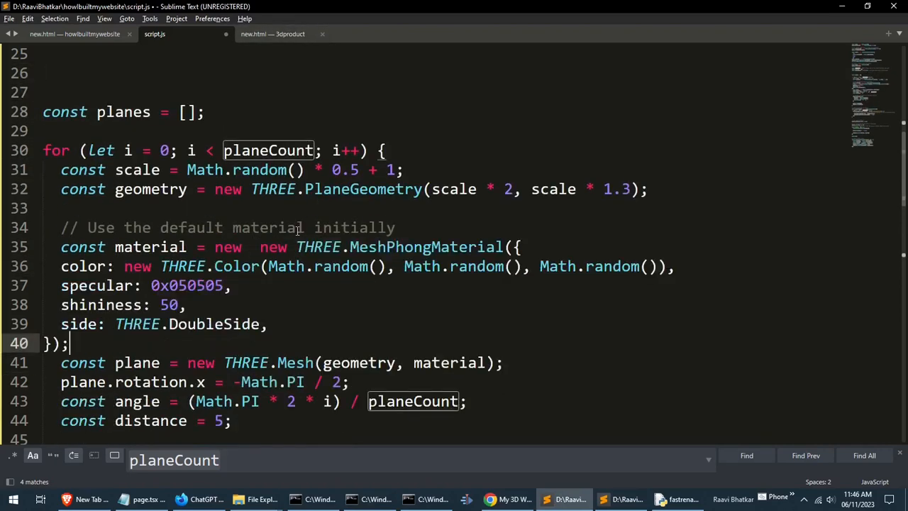
left_click(489, 499)
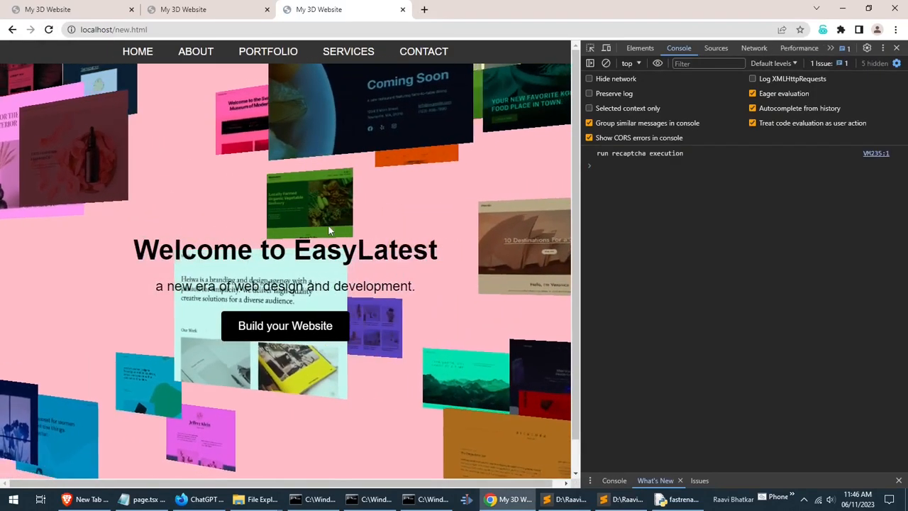
Inspect the planeCount plane-creation code in script.js before moving to ChatGPT.
left_click(564, 499)
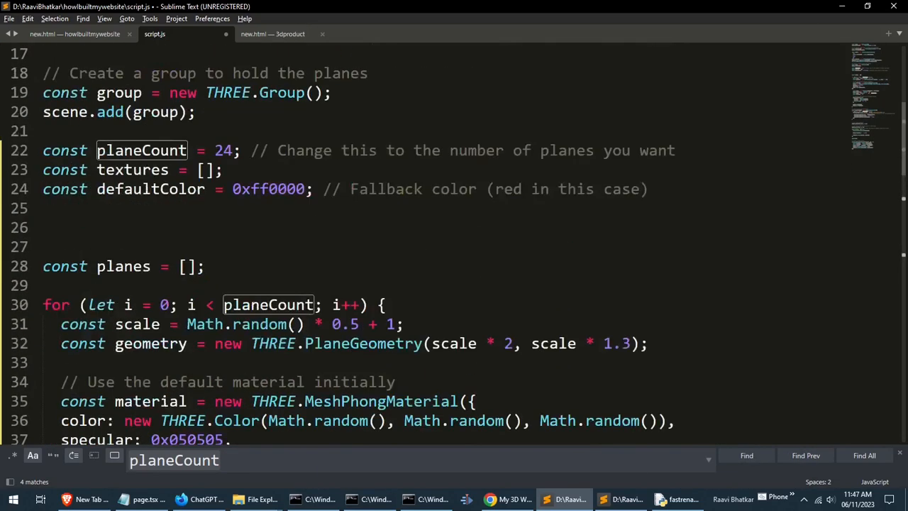
scroll("down", 3)
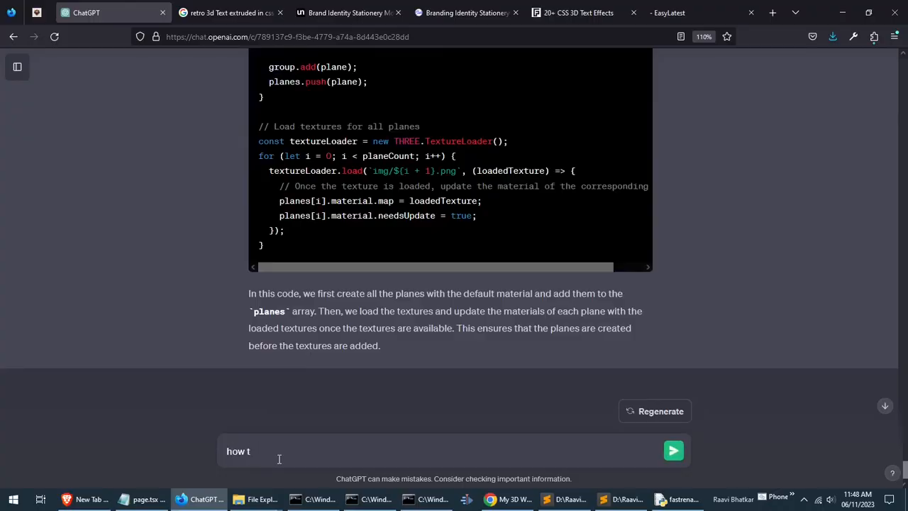
Ask ChatGPT for the white-colour line planes[i].material.color.set(0xffffff) and copy it.
left_click(673, 451)
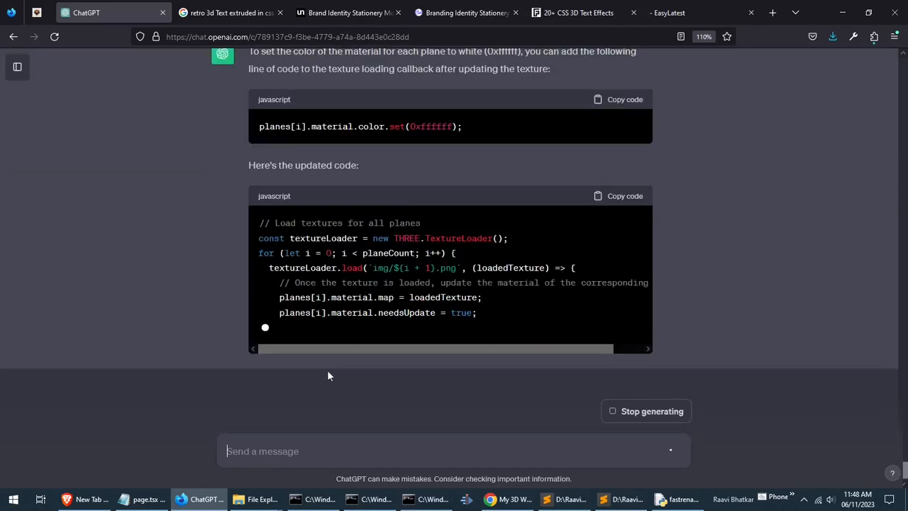
key("Alt+Tab")
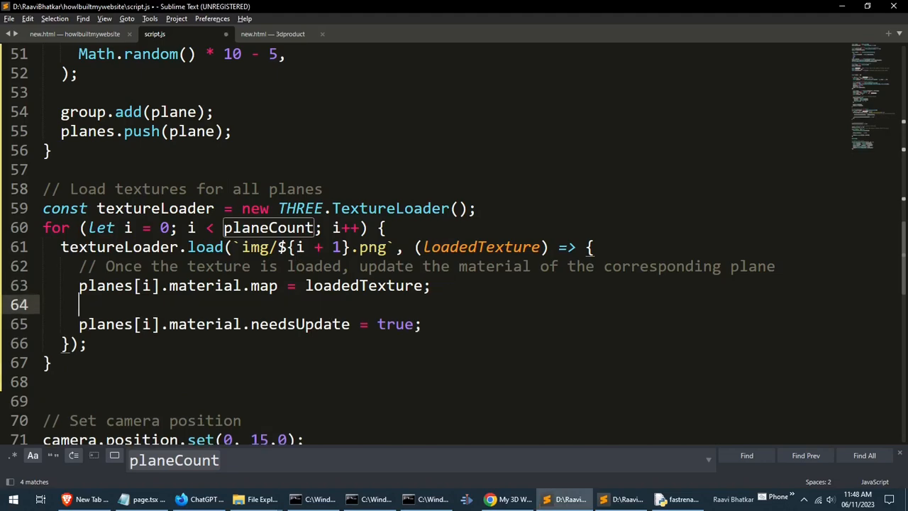
Reload localhost/new.html several times to confirm random colours show before screenshots load.
left_click(490, 499)
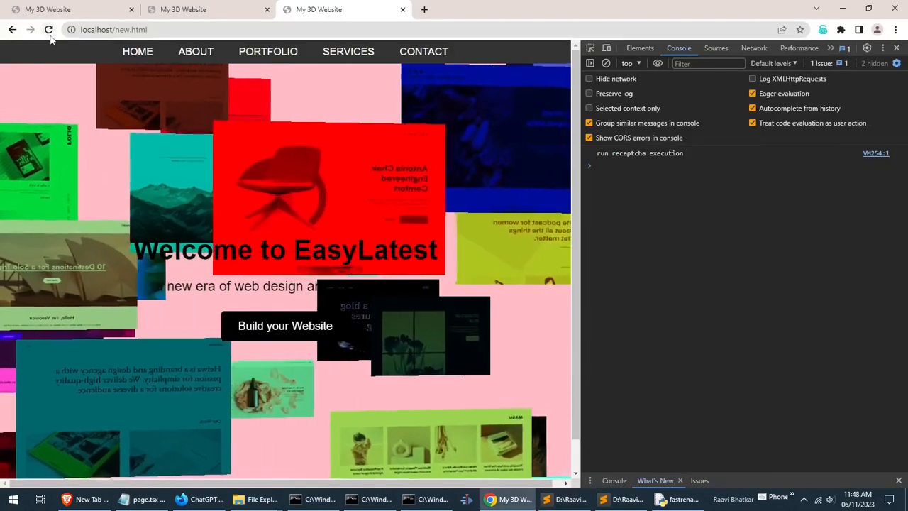
left_click(48, 28)
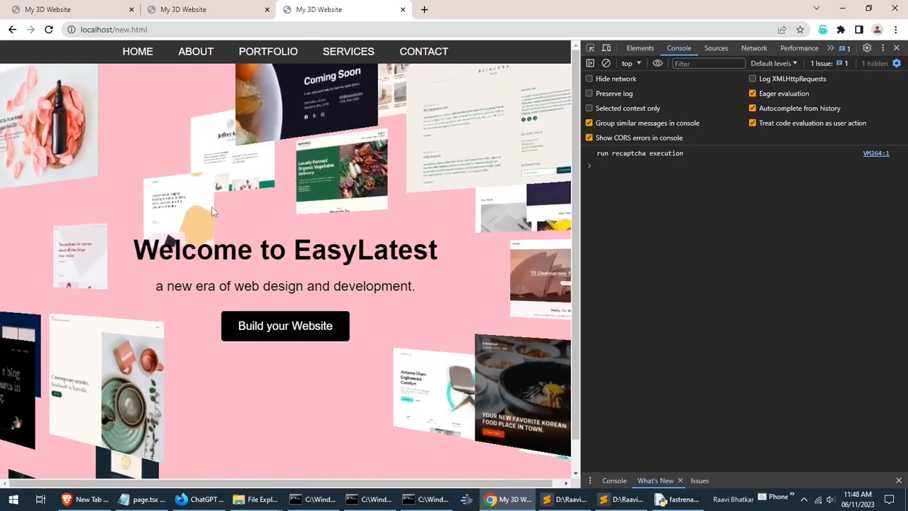
left_click(48, 28)
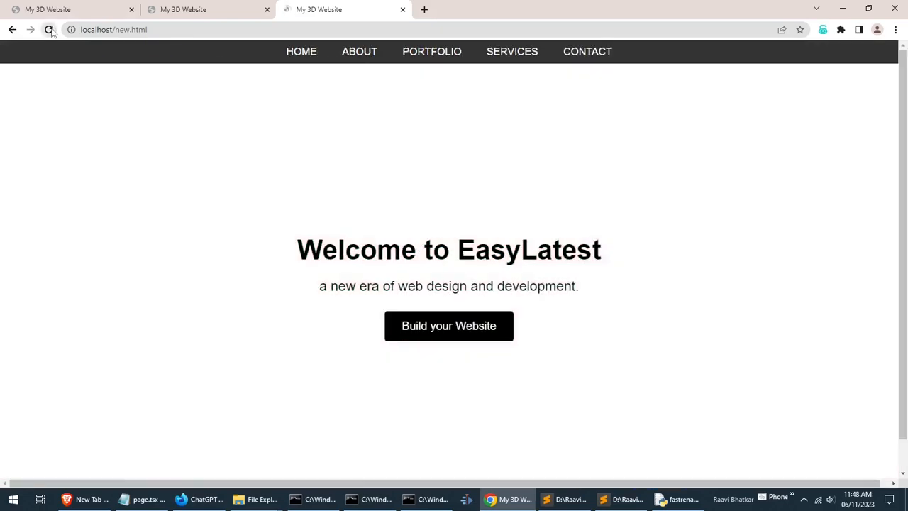
left_click(49, 29)
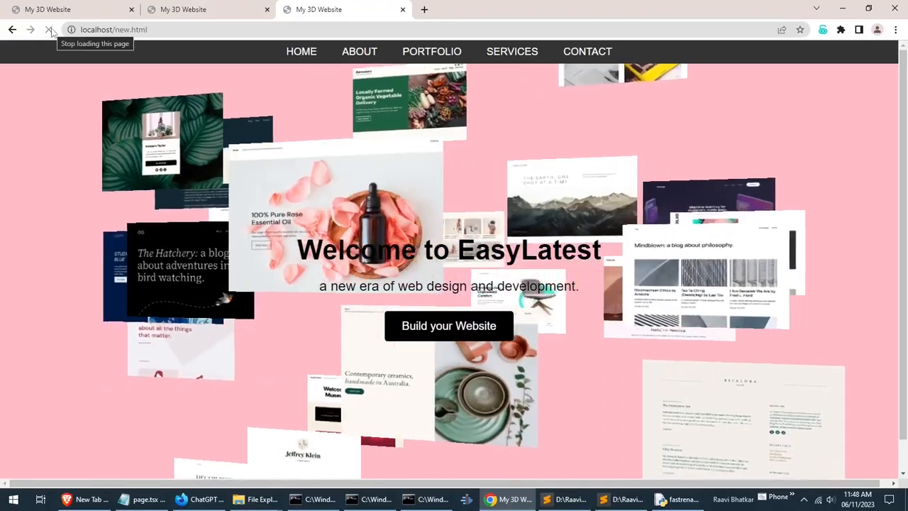
left_click(564, 499)
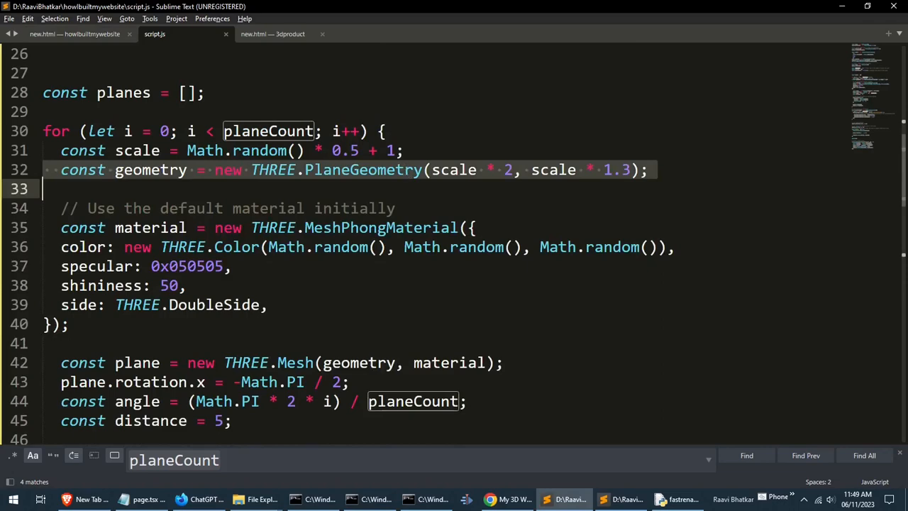
left_click(506, 499)
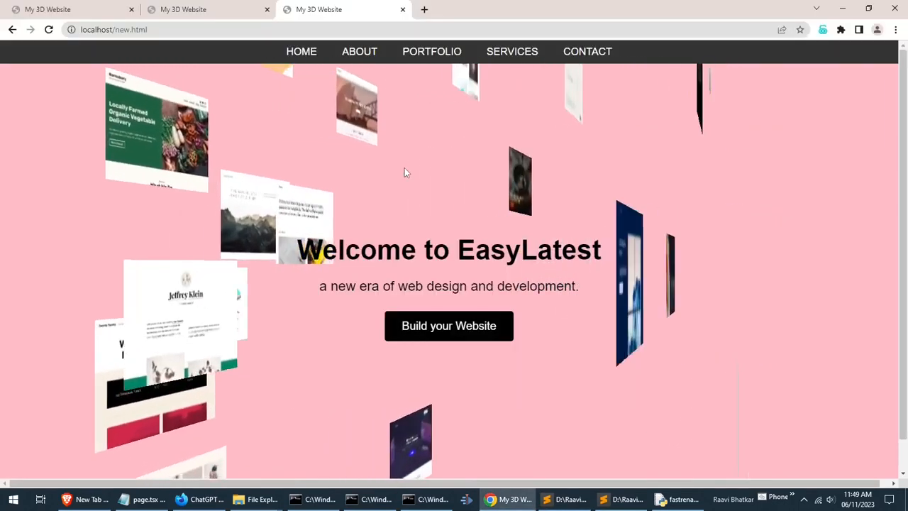